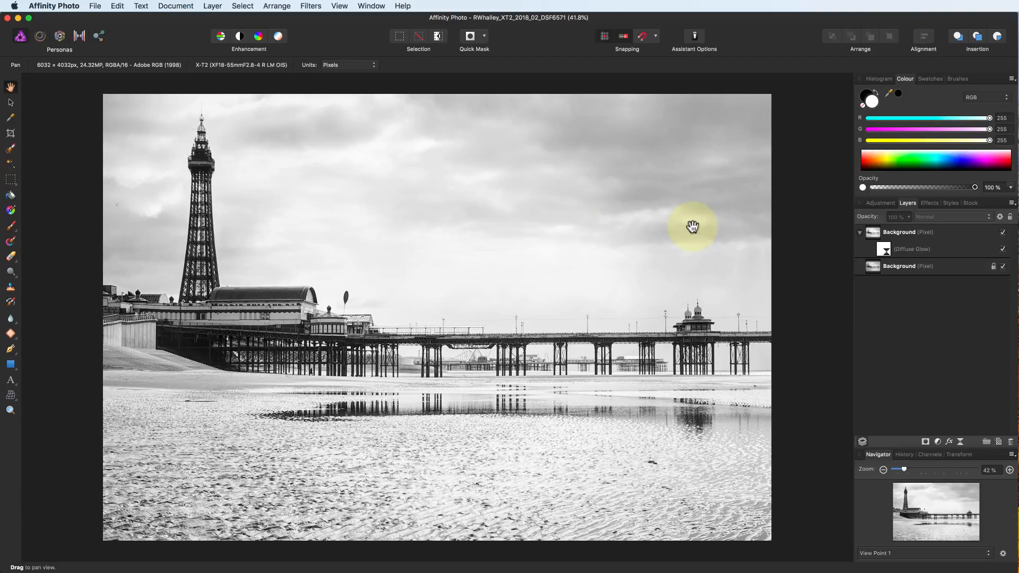
Bring up the Export dialog for the pier photo via File > Export.
{"action": "left_click", "coordinate": [94, 6]}
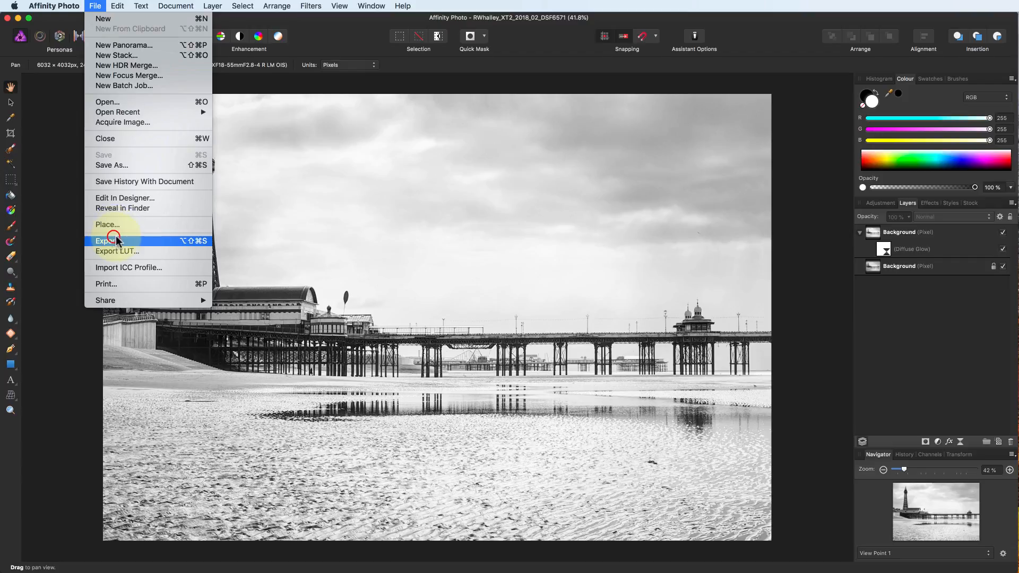
{"action": "left_click", "coordinate": [109, 241]}
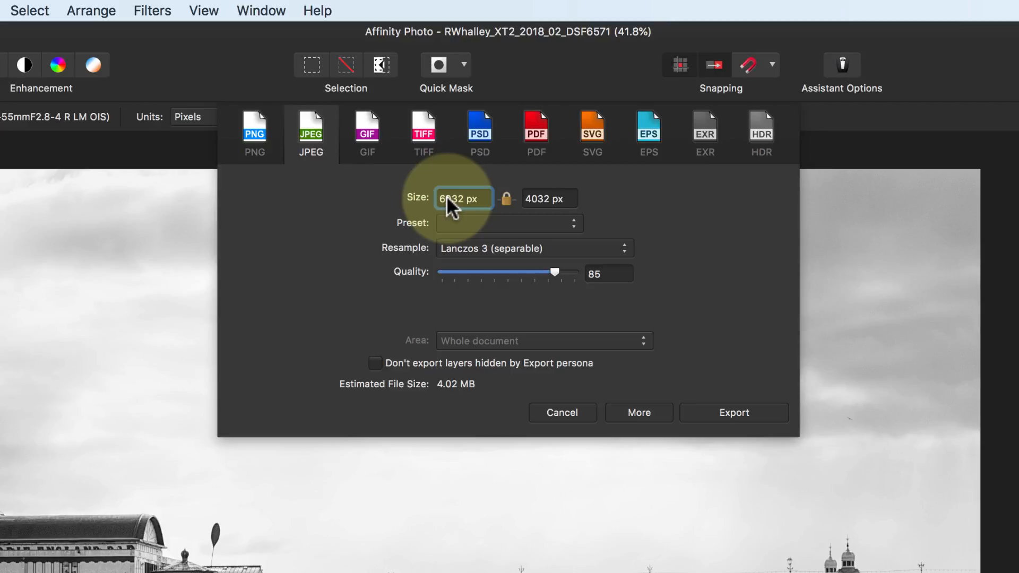
Set the JPEG export width to 1500 px with aspect lock on, giving 1500 × 1000 px.
{"action": "left_click", "coordinate": [468, 198]}
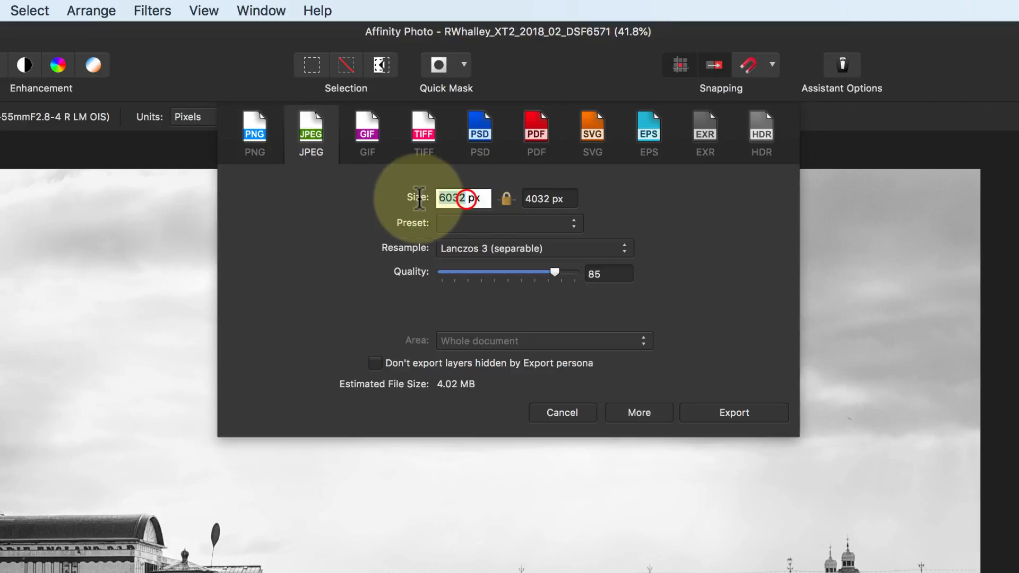
{"action": "type", "text": "1500"}
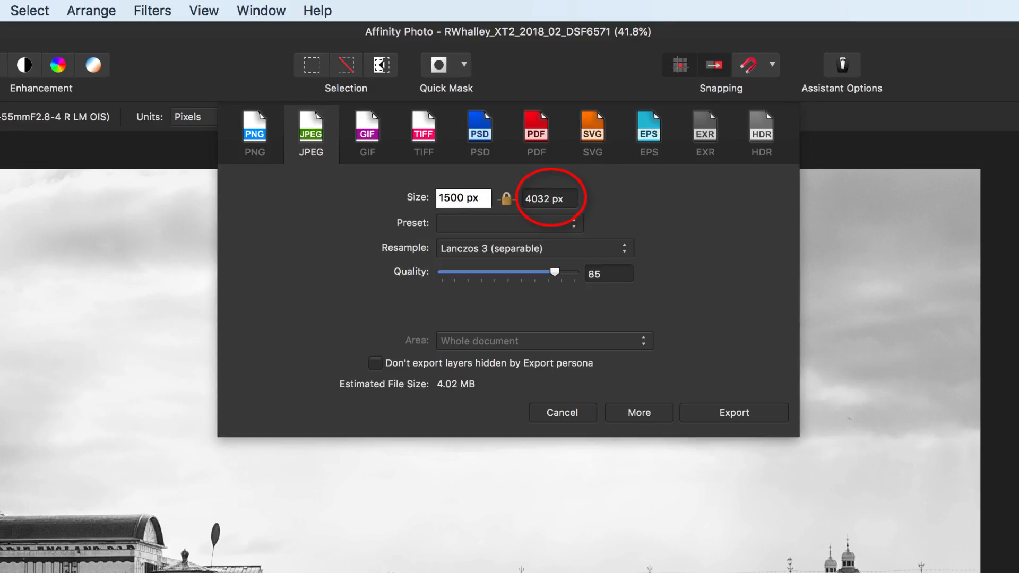
{"action": "left_click", "coordinate": [461, 198]}
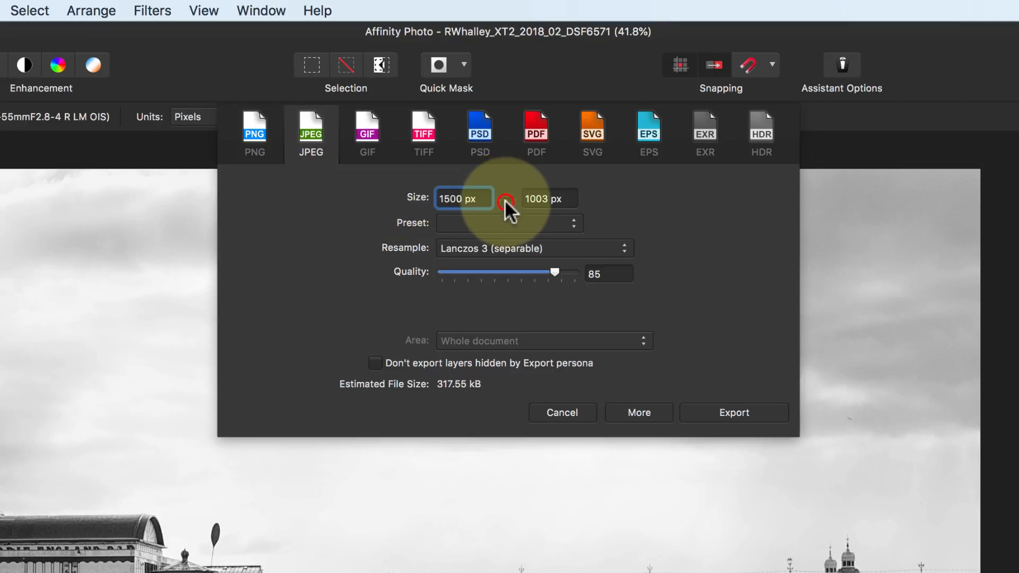
{"action": "left_click", "coordinate": [507, 199]}
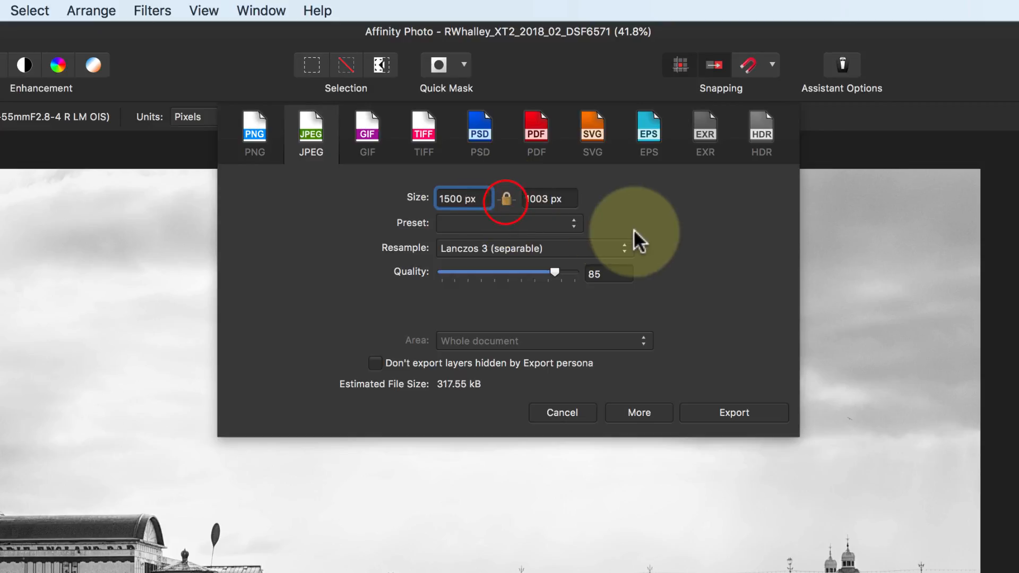
{"action": "left_click", "coordinate": [506, 199]}
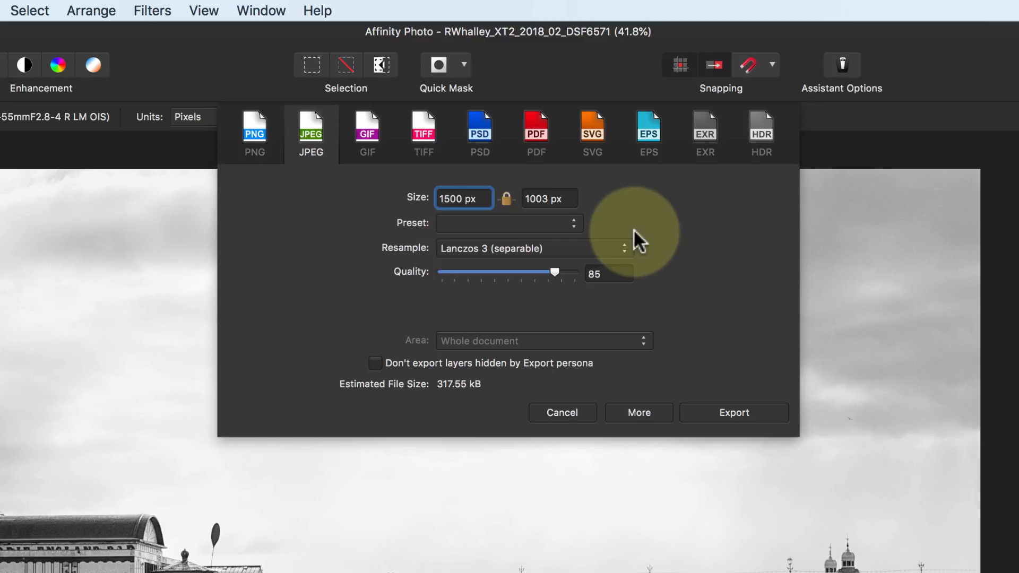
{"action": "left_click", "coordinate": [532, 248]}
{"action": "type", "text": "1000"}
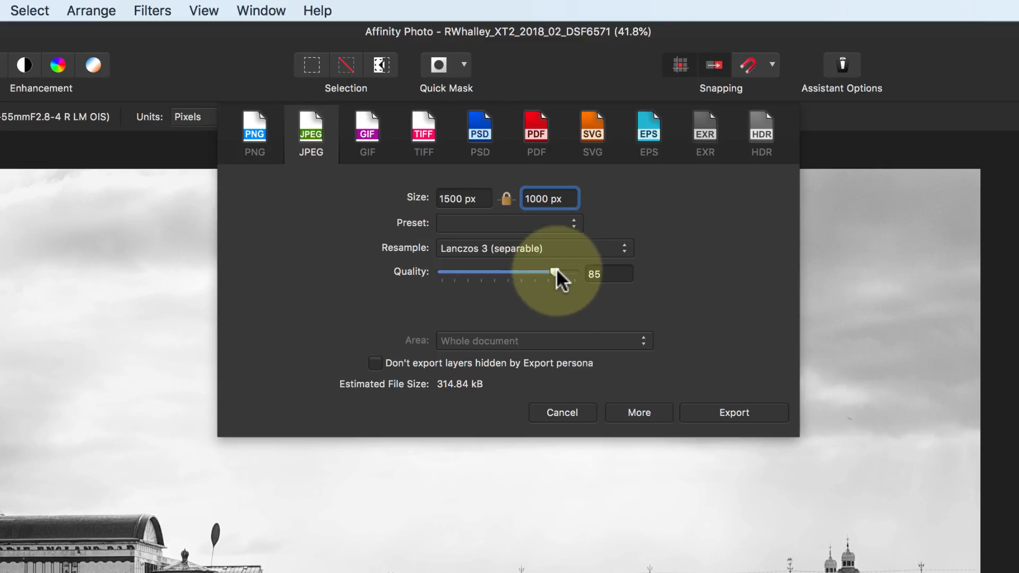
Lower the JPEG quality slider, then choose the JPEG (Low quality) preset at quality 10.
{"action": "left_click_drag", "start_coordinate": [557, 273], "coordinate": [545, 272]}
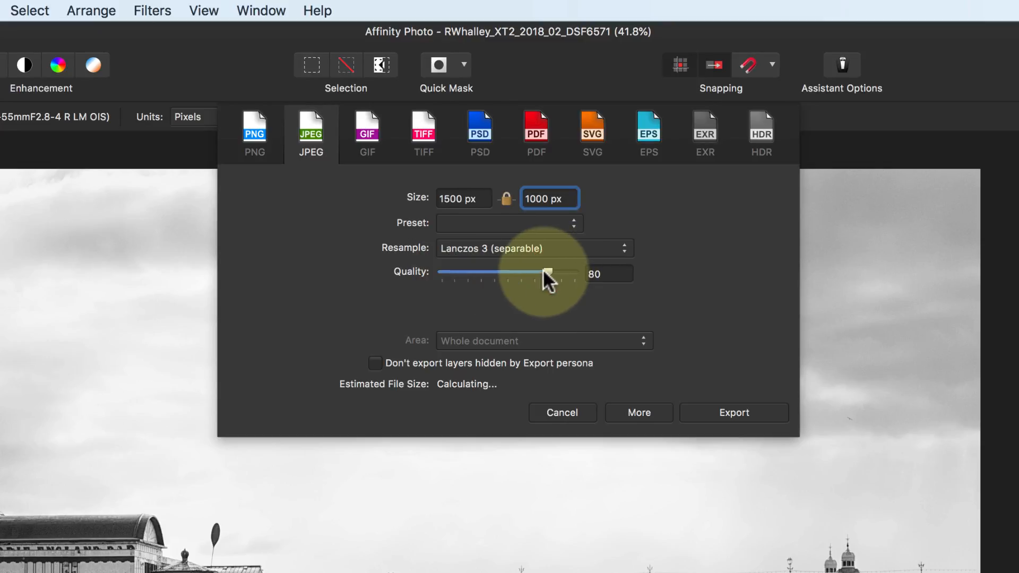
{"action": "left_click", "coordinate": [572, 223]}
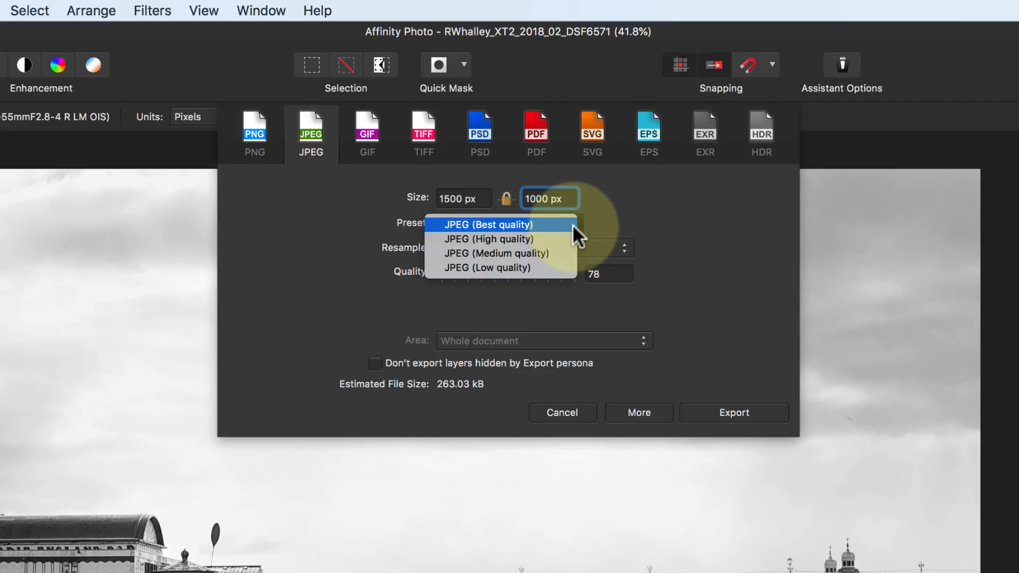
{"action": "mouse_move", "coordinate": [464, 406]}
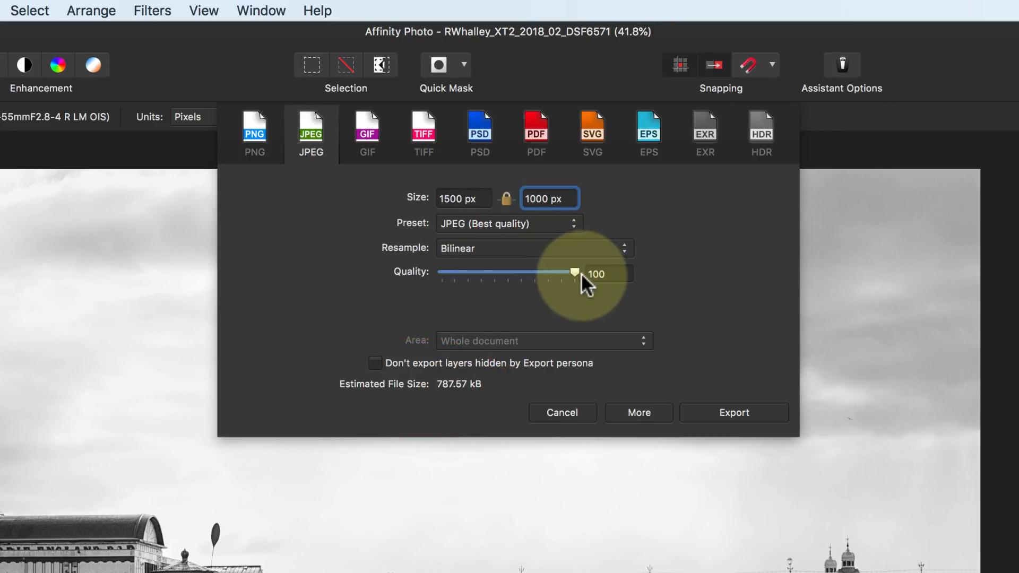
{"action": "mouse_move", "coordinate": [581, 290]}
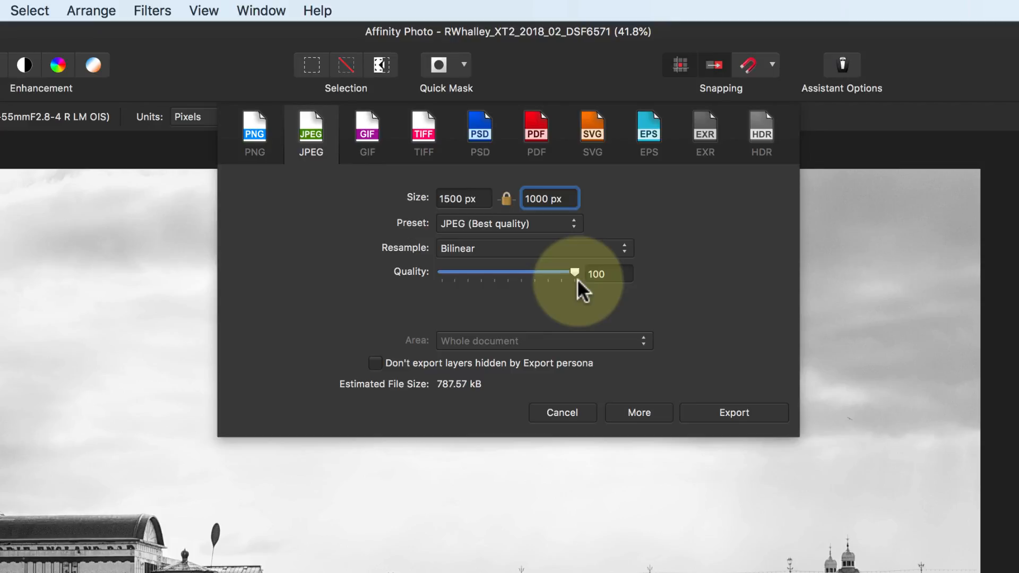
{"action": "left_click", "coordinate": [508, 223]}
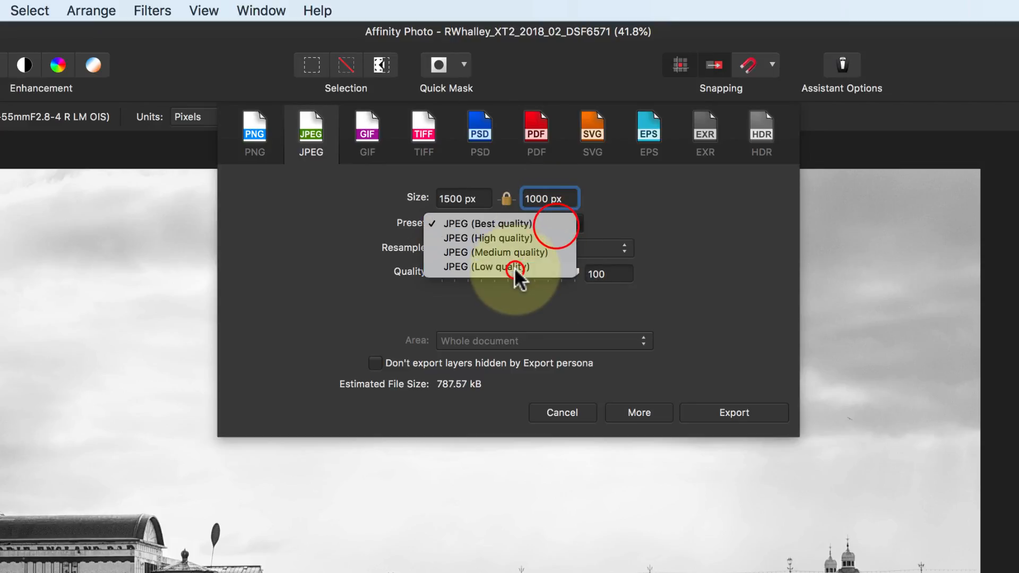
{"action": "left_click", "coordinate": [483, 268]}
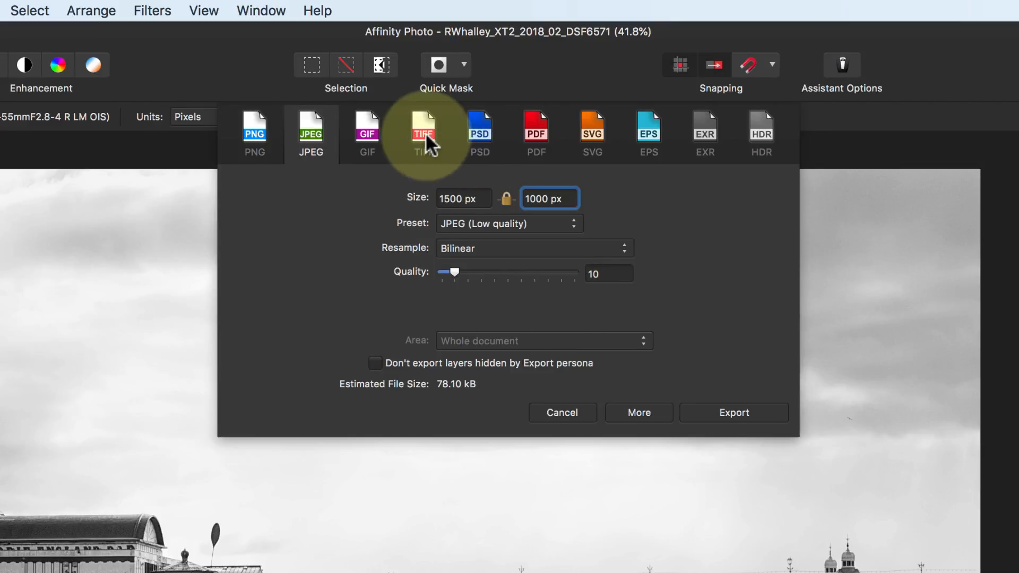
Switch the export to TIFF with the RGB 16-bit preset, leaving Save Affinity layers off.
{"action": "left_click", "coordinate": [424, 129]}
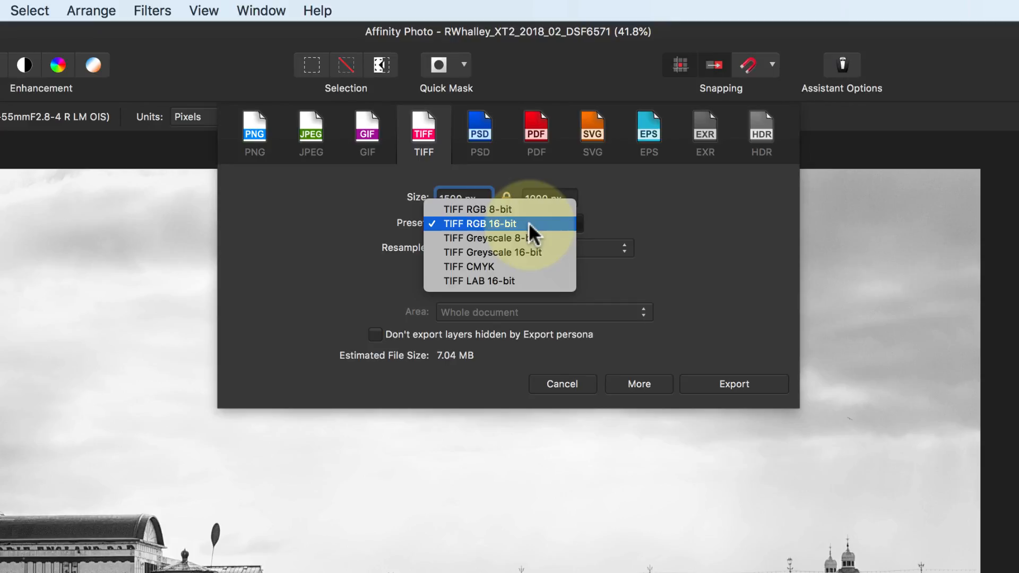
{"action": "mouse_move", "coordinate": [491, 266]}
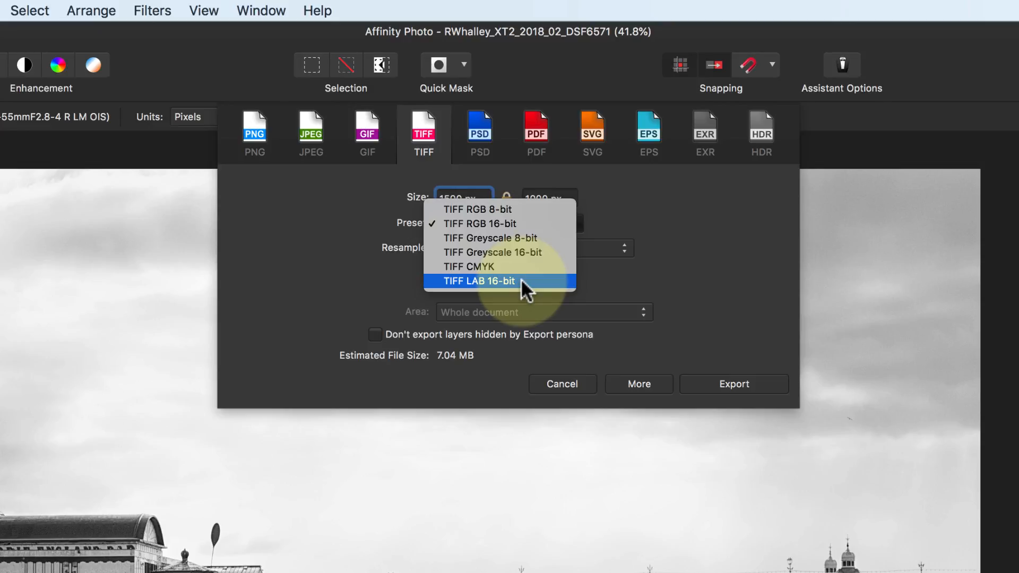
{"action": "mouse_move", "coordinate": [508, 224]}
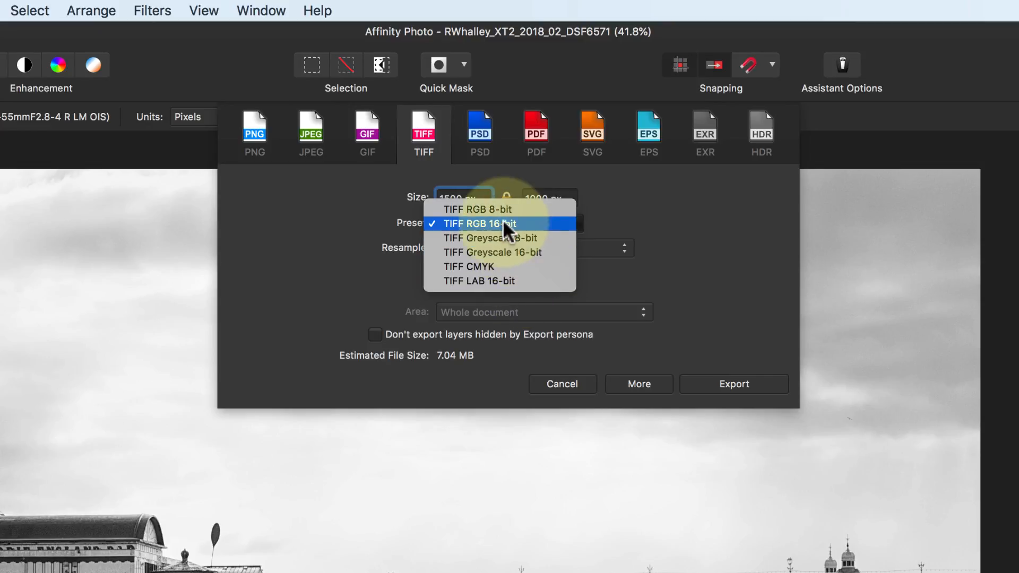
{"action": "left_click", "coordinate": [479, 223]}
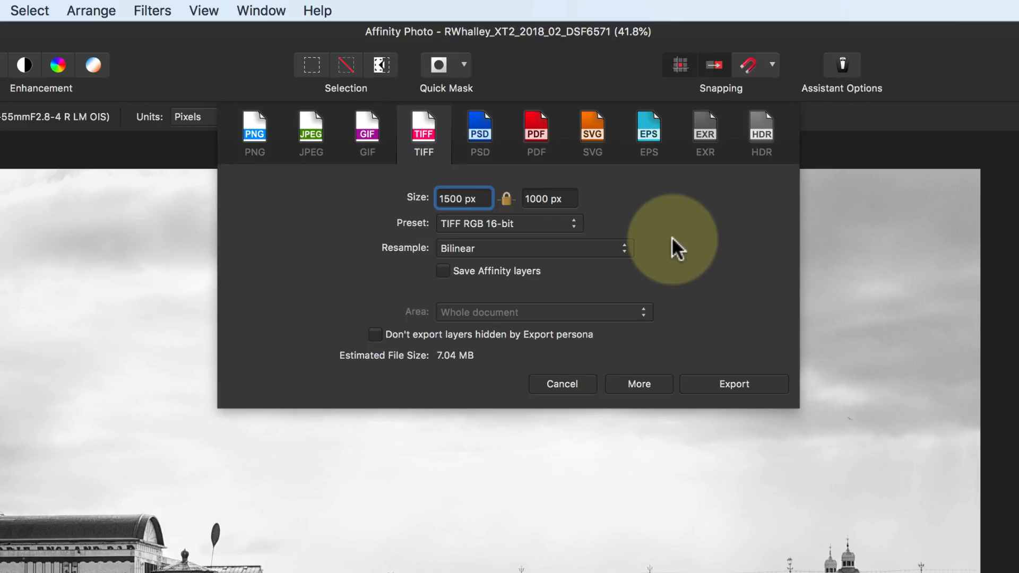
{"action": "left_click", "coordinate": [444, 271]}
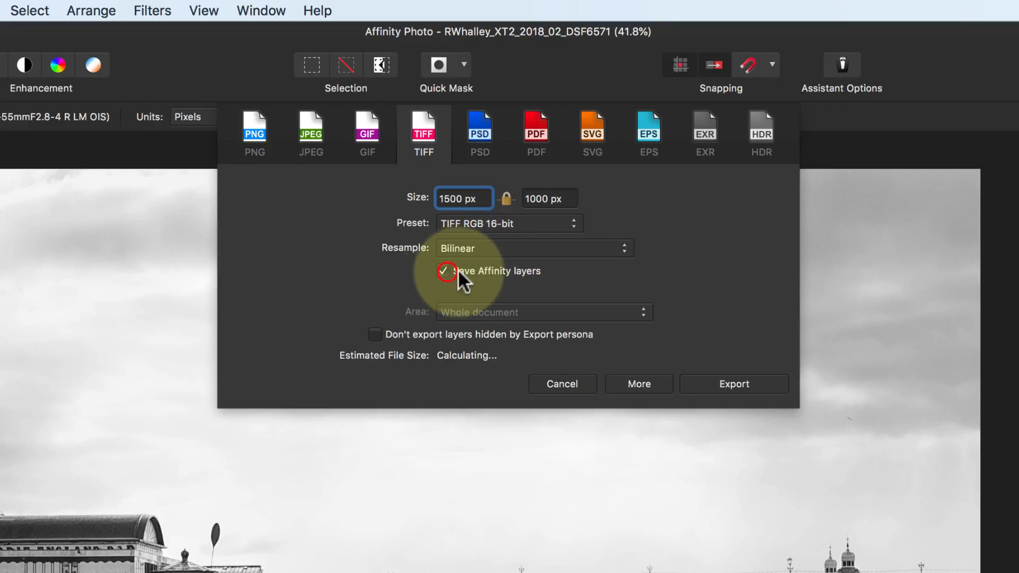
{"action": "left_click", "coordinate": [444, 270]}
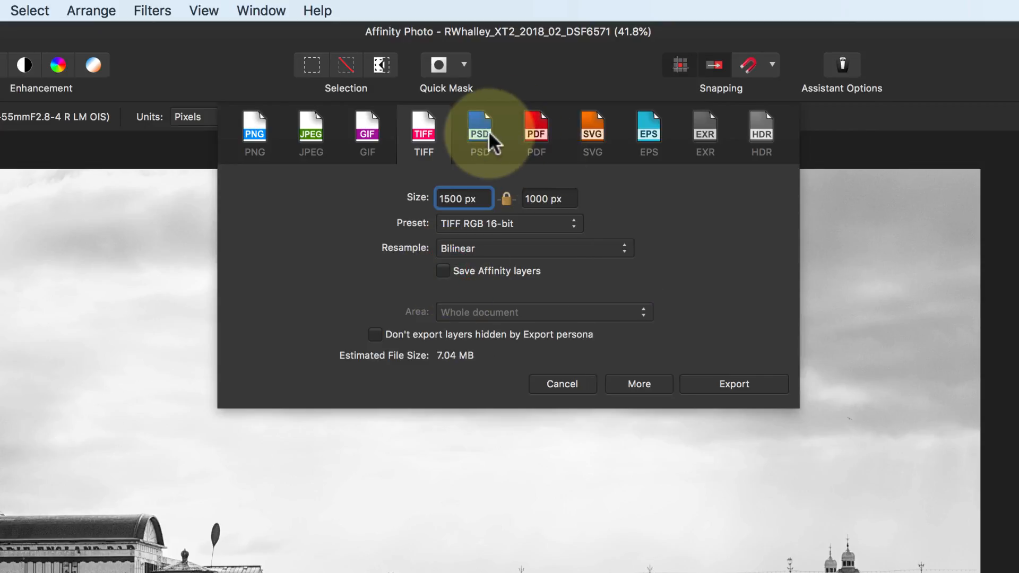
Switch the export format to PSD with the preserve-accuracy preset.
{"action": "left_click", "coordinate": [480, 129]}
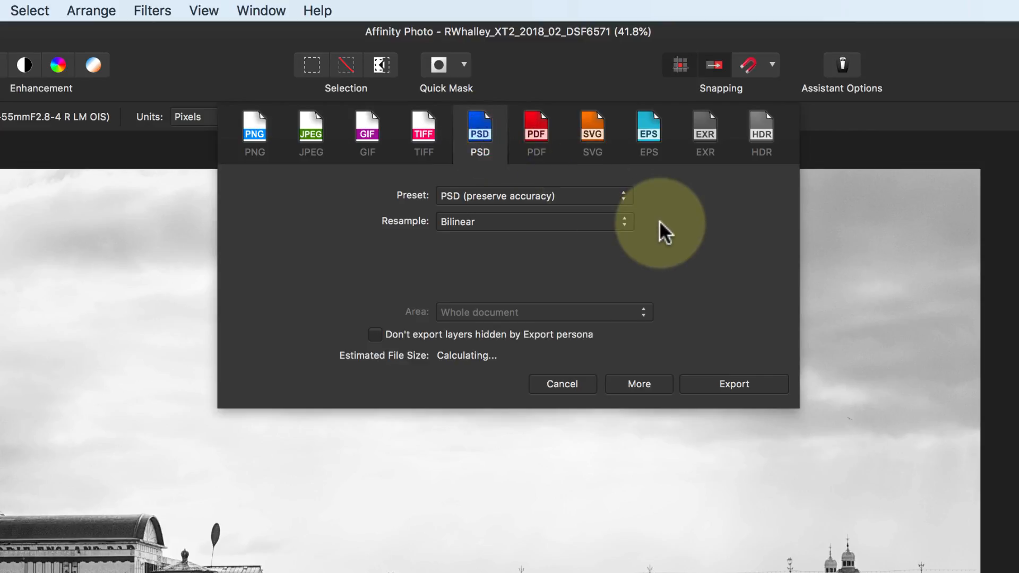
{"action": "left_click", "coordinate": [532, 195]}
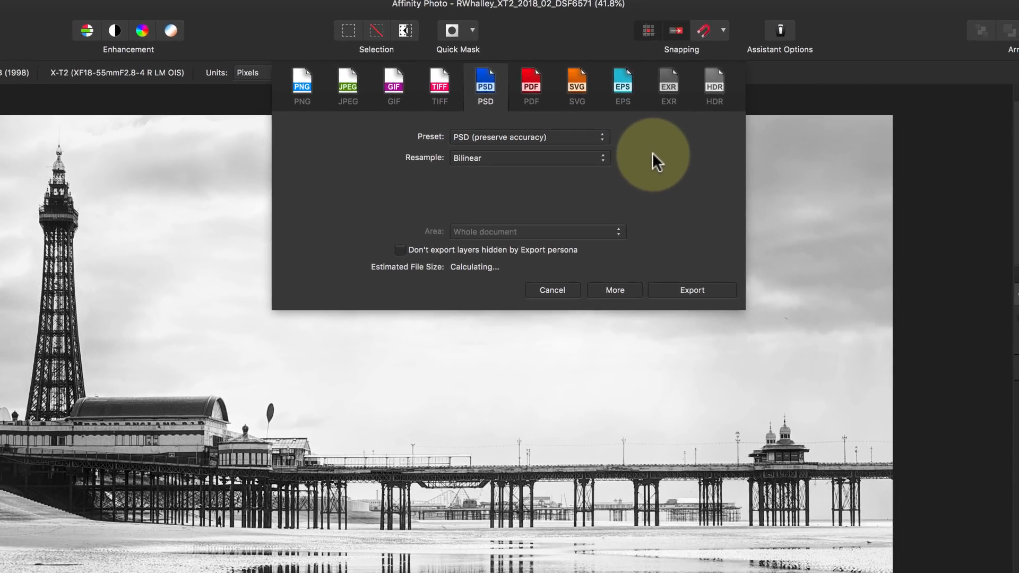
{"action": "mouse_move", "coordinate": [614, 290]}
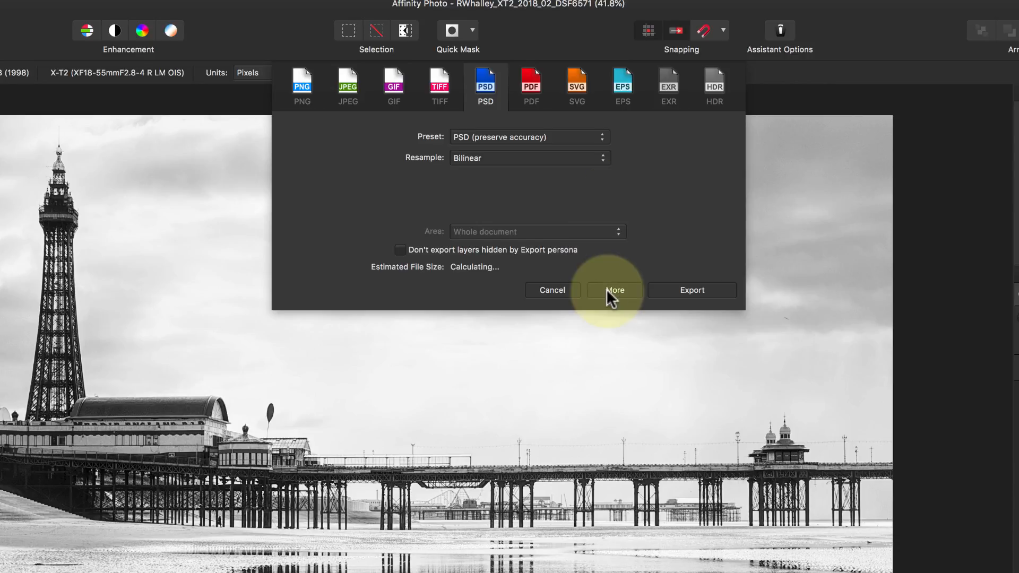
Show the advanced export options with JPEG High quality, and bring up Manage Presets.
{"action": "left_click", "coordinate": [614, 290]}
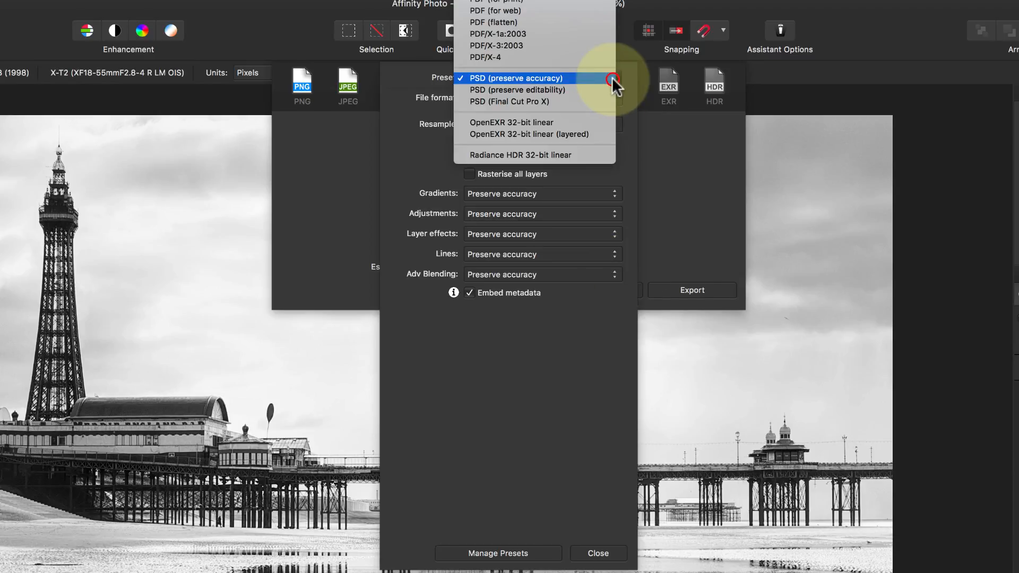
{"action": "mouse_move", "coordinate": [597, 88]}
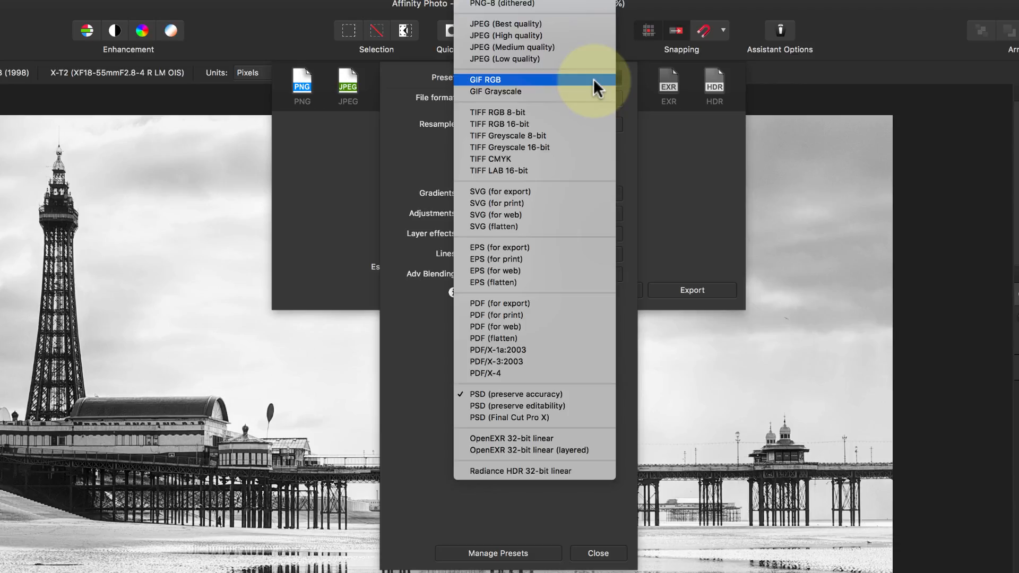
{"action": "left_click", "coordinate": [508, 35]}
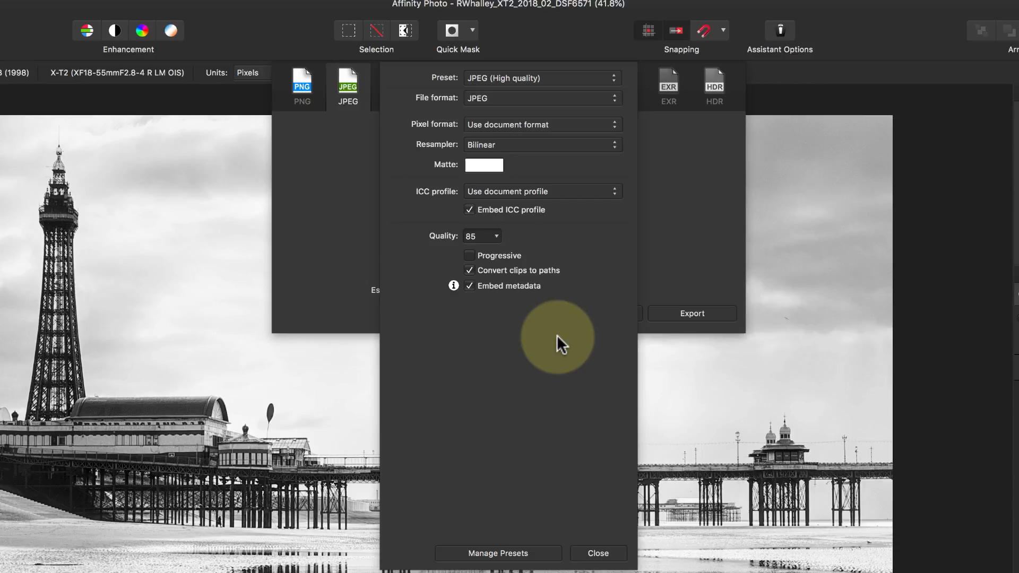
{"action": "mouse_move", "coordinate": [551, 247]}
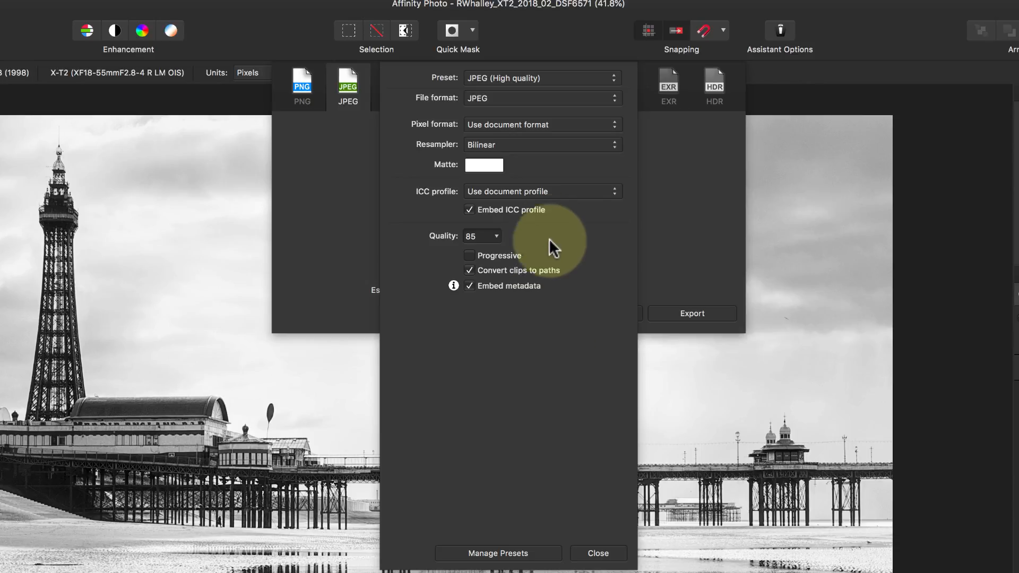
{"action": "left_click", "coordinate": [543, 191]}
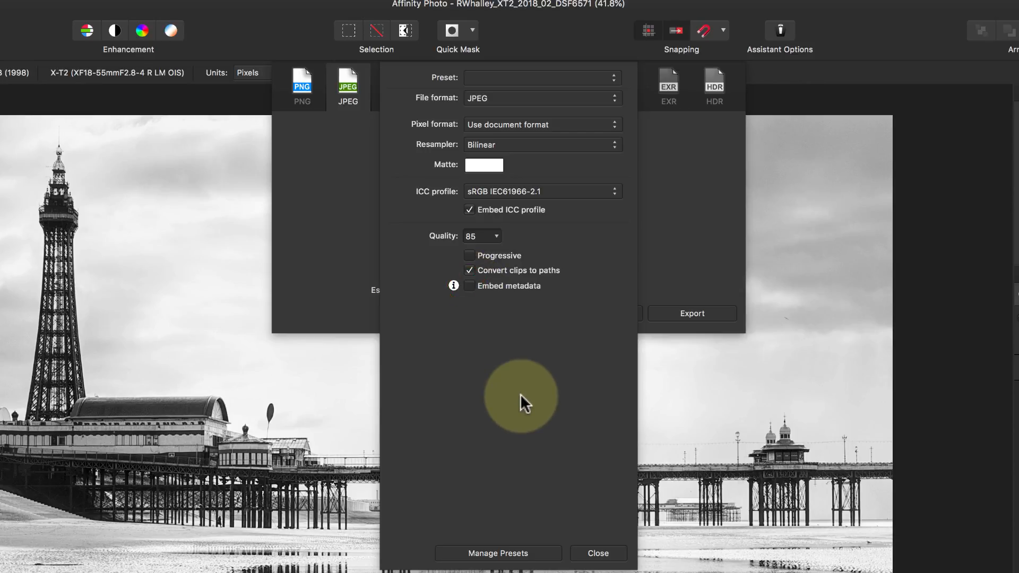
{"action": "left_click", "coordinate": [498, 553]}
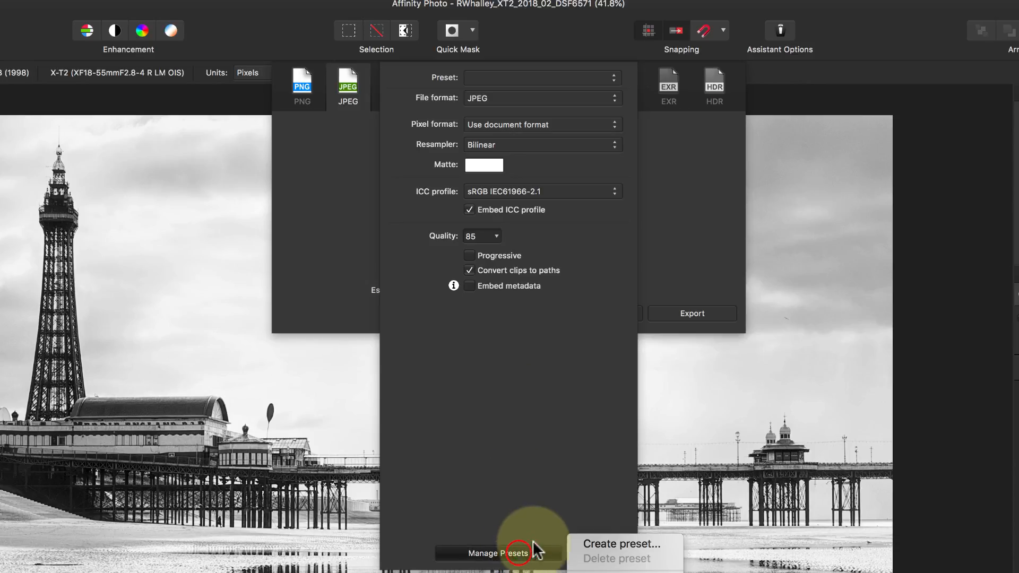
Create a new export preset named 'Internet Jpg' from the current JPEG settings.
{"action": "left_click", "coordinate": [618, 544]}
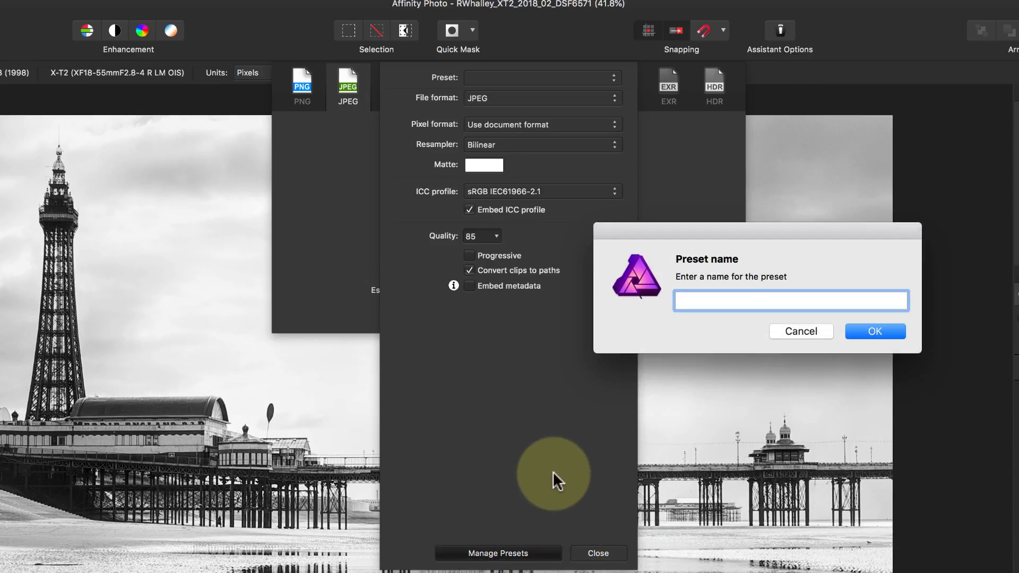
{"action": "type", "text": "Internet J"}
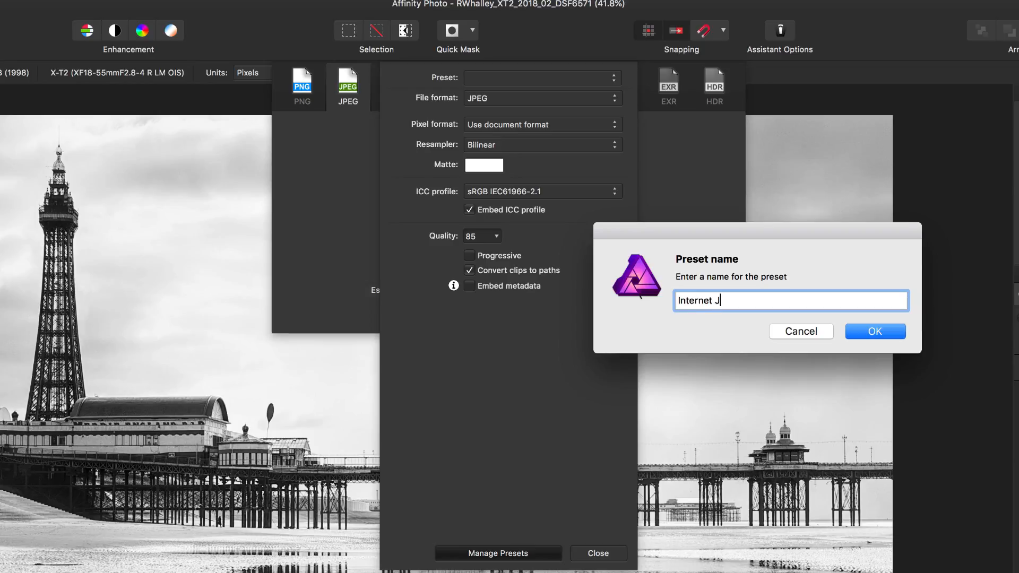
{"action": "type", "text": "pg"}
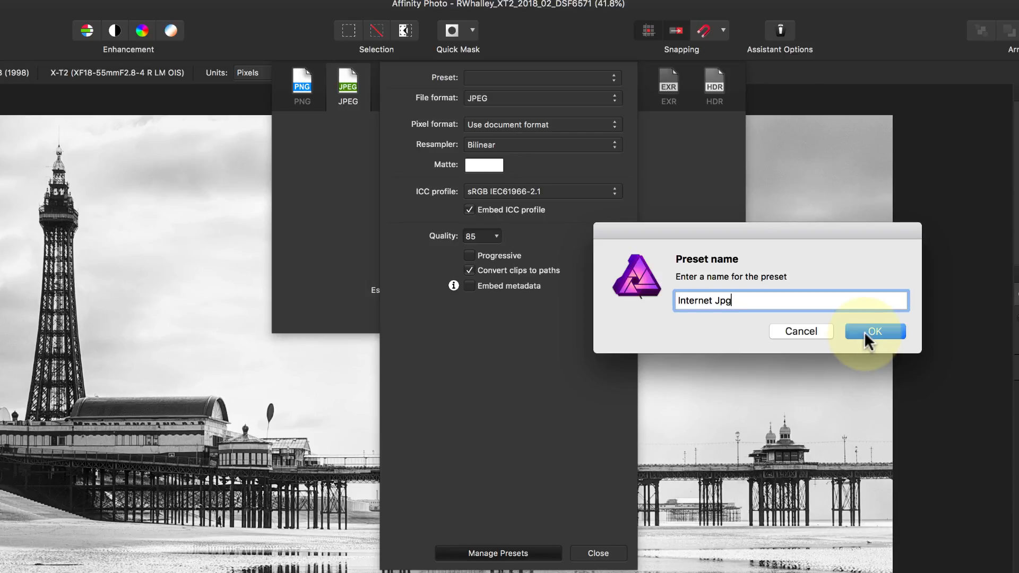
{"action": "left_click", "coordinate": [873, 331]}
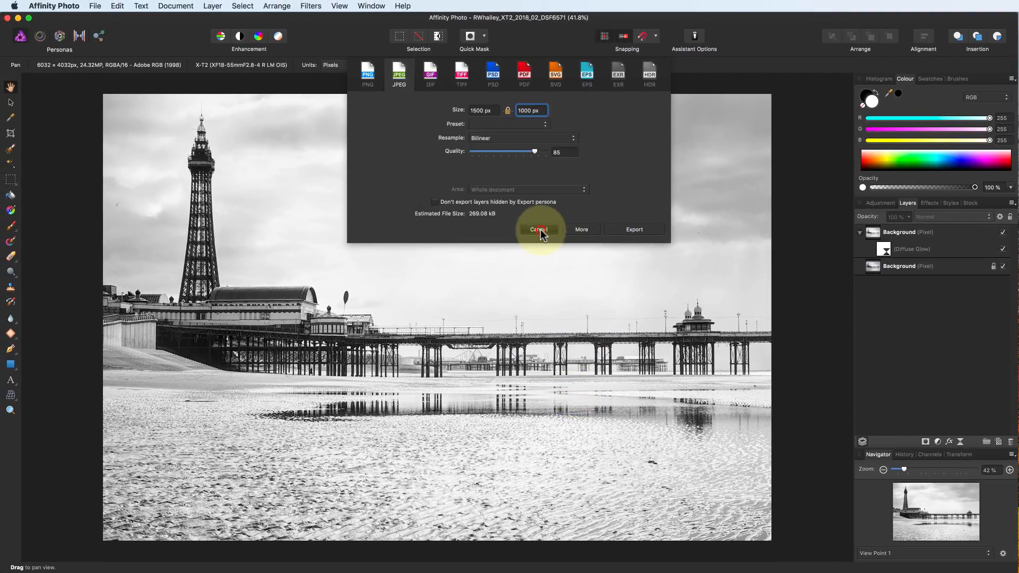
Cancel and reopen the Export dialog, choosing the Internet Jpg preset.
{"action": "left_click", "coordinate": [538, 229]}
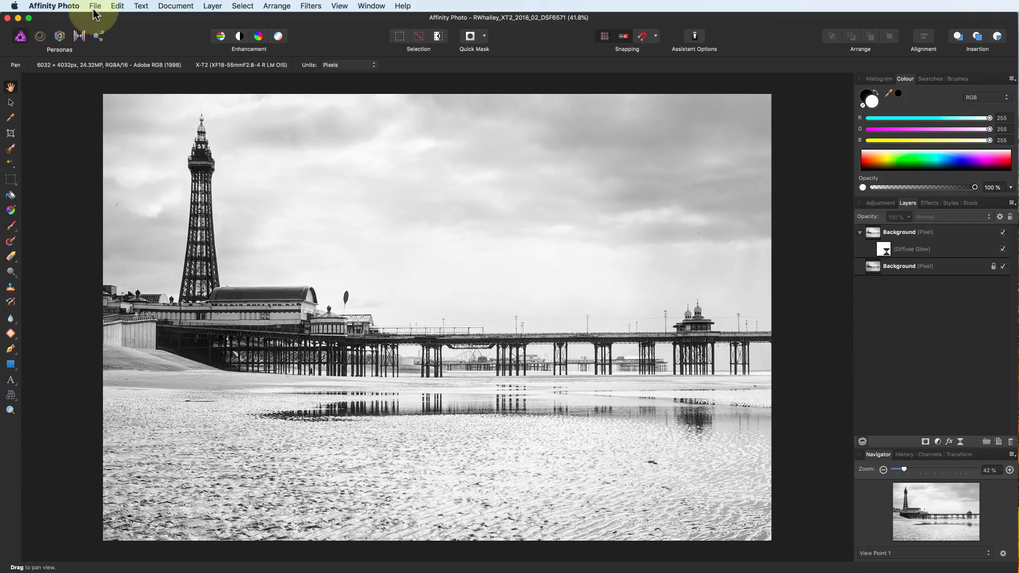
{"action": "left_click", "coordinate": [95, 6]}
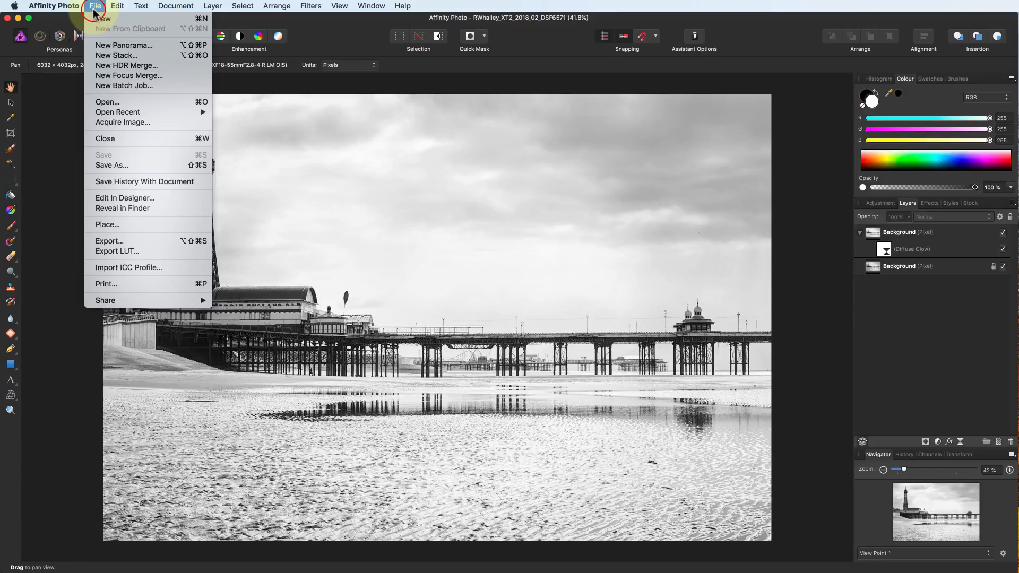
{"action": "left_click", "coordinate": [109, 241]}
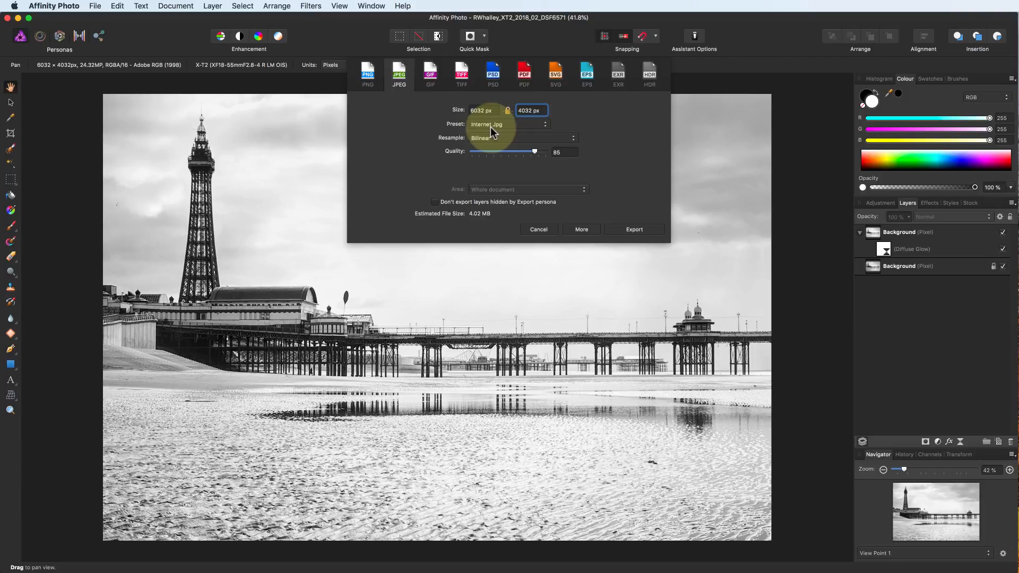
{"action": "left_click", "coordinate": [481, 109]}
{"action": "type", "text": "1500"}
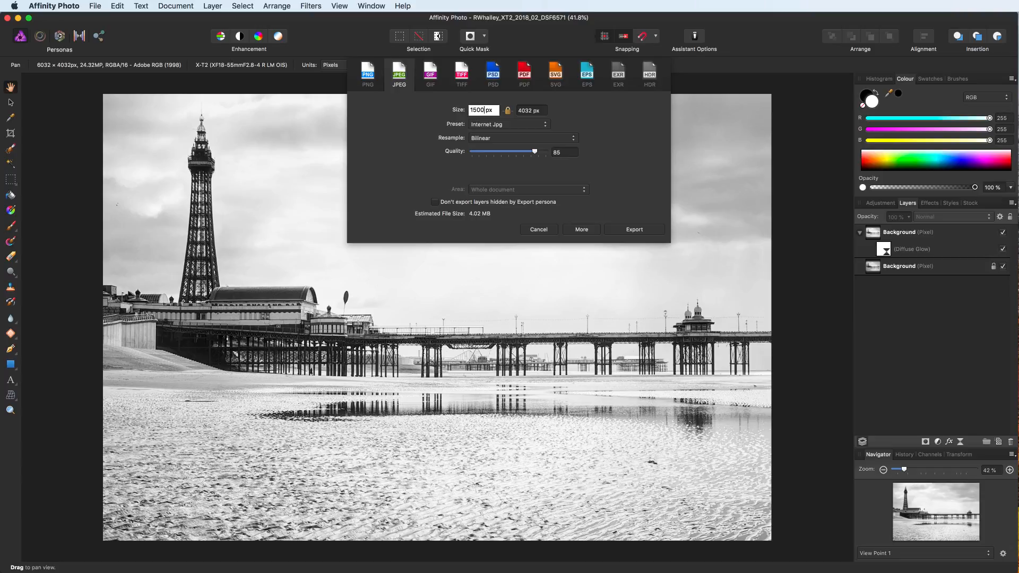
Set the export size to 1500 × 1000 px and start the export.
{"action": "left_click", "coordinate": [528, 110]}
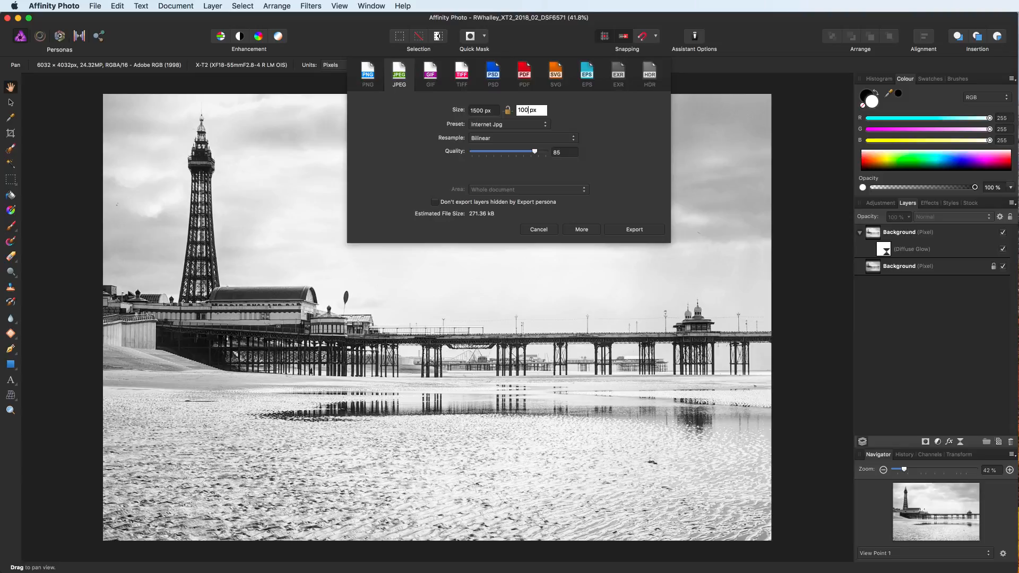
{"action": "type", "text": "1000"}
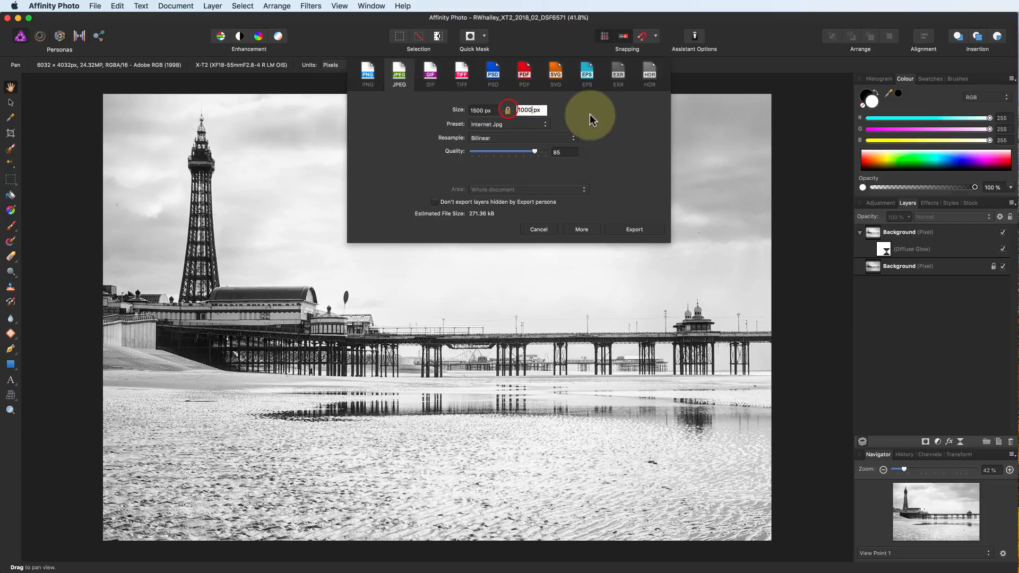
{"action": "left_click", "coordinate": [507, 109]}
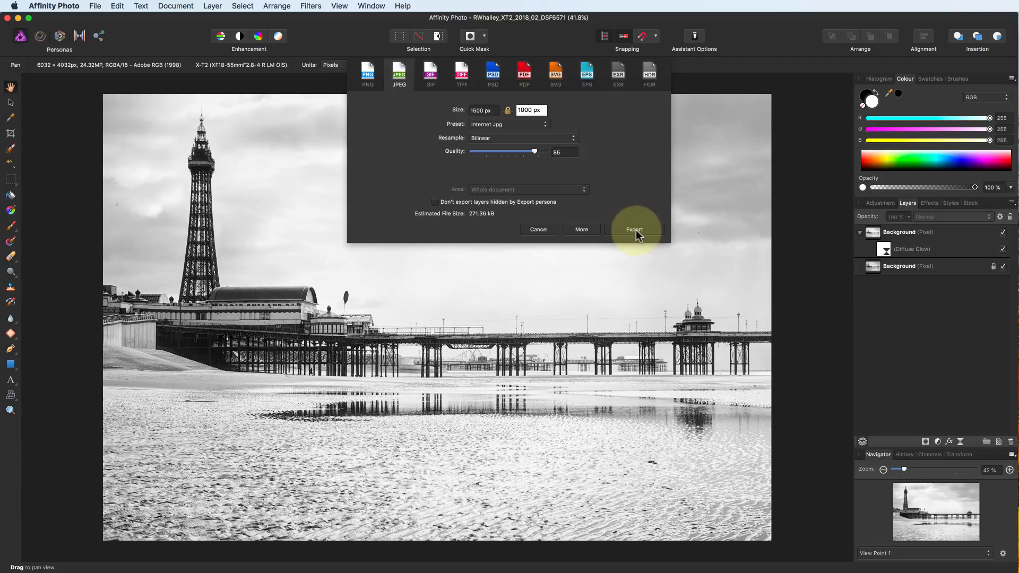
{"action": "left_click", "coordinate": [634, 229]}
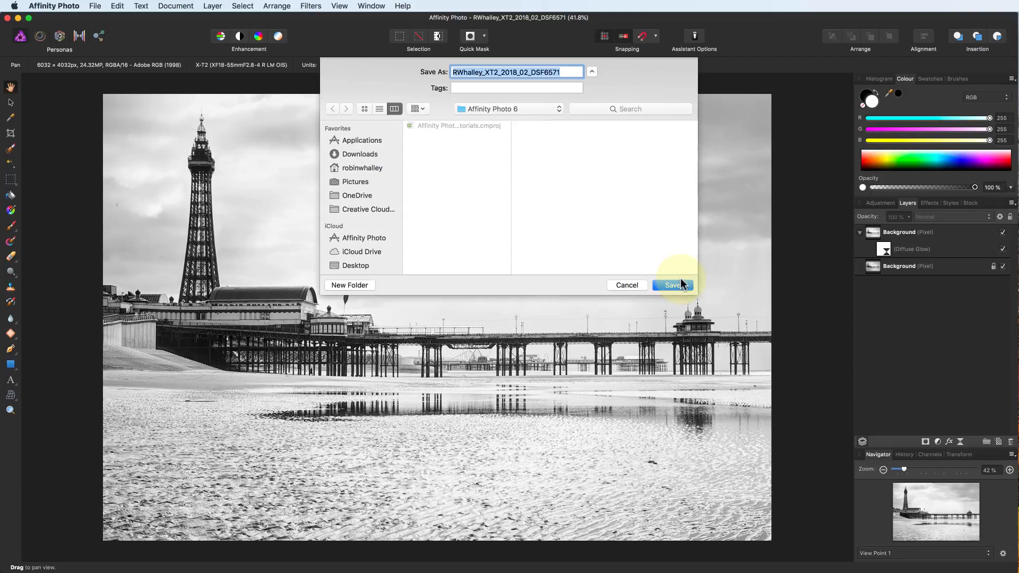
Save the exported JPEG into the Affinity Photo 6 folder.
{"action": "left_click", "coordinate": [673, 285]}
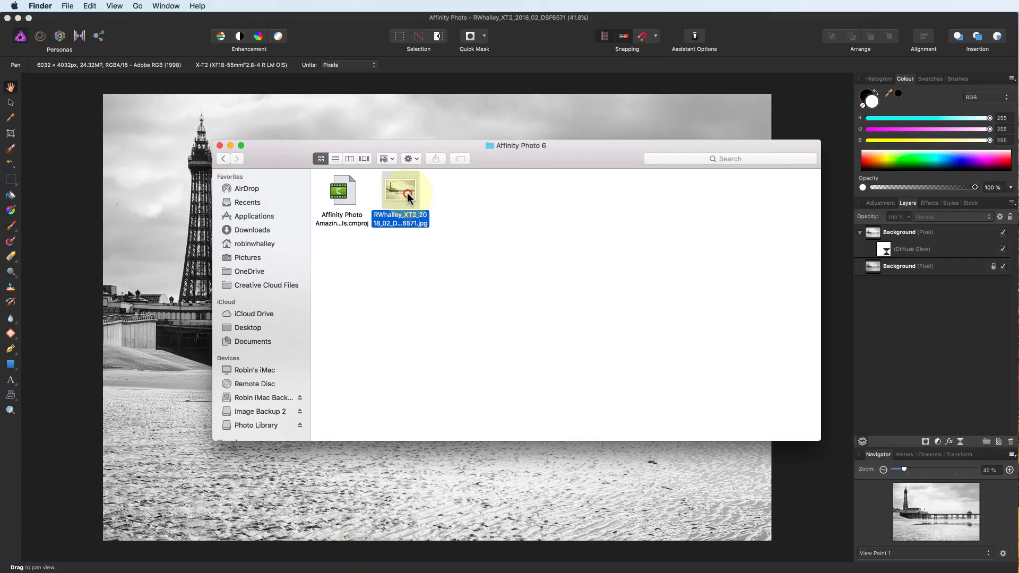
{"action": "mouse_move", "coordinate": [120, 264]}
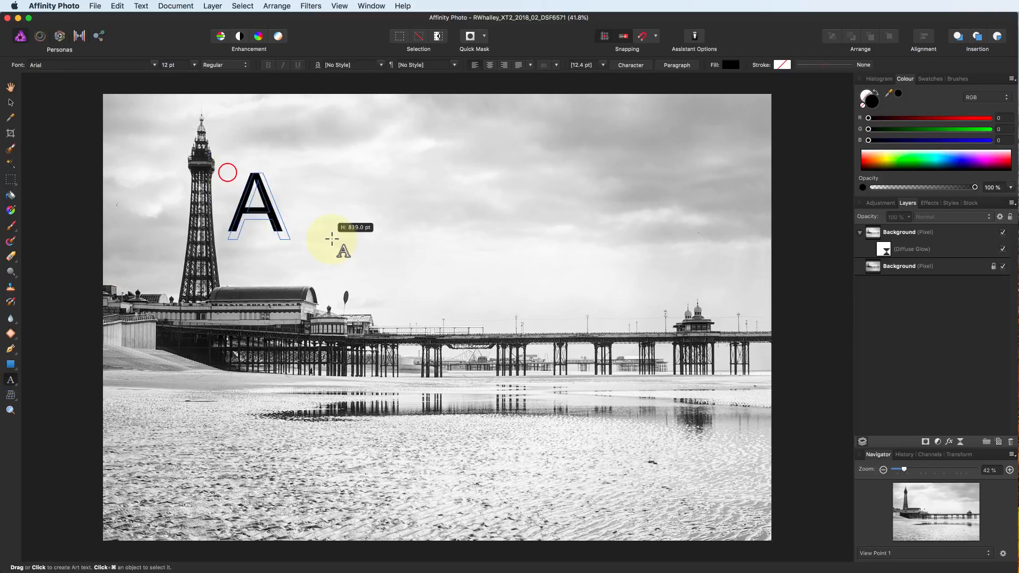
Add 'Welcome to Blackpool' artistic text right of the tower and select its layer.
{"action": "left_click_drag", "start_coordinate": [331, 239], "coordinate": [285, 209]}
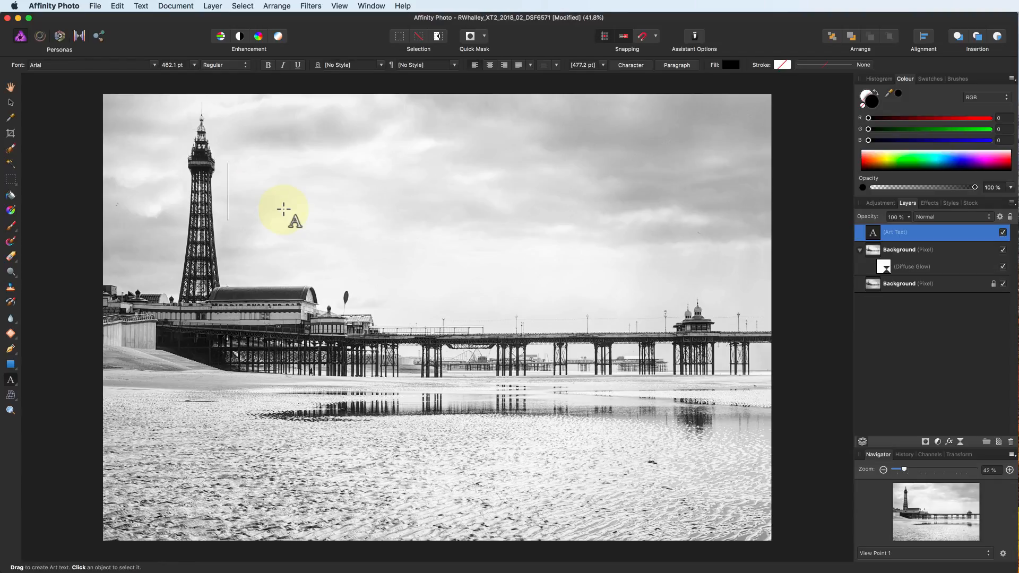
{"action": "type", "text": "W"}
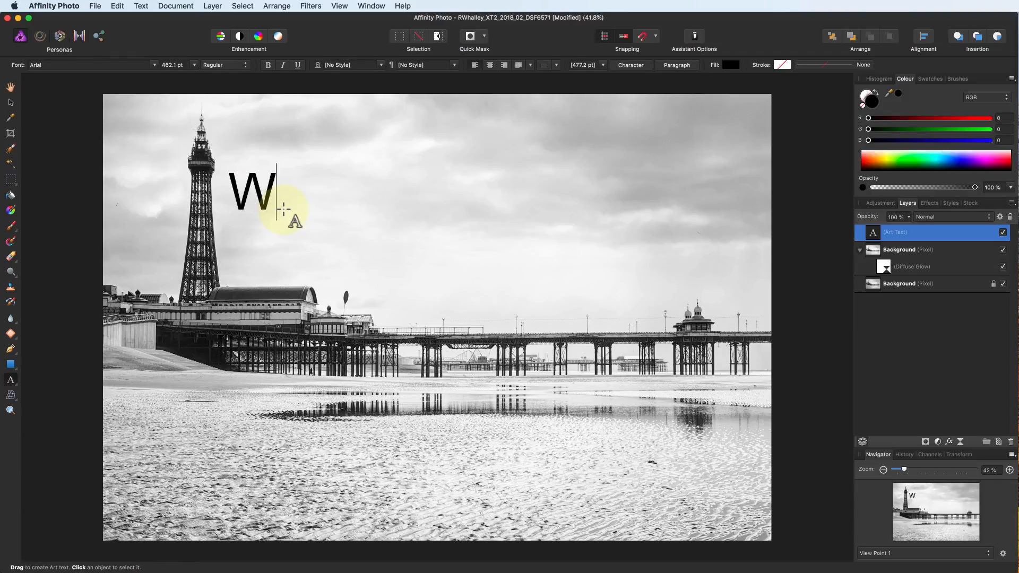
{"action": "type", "text": "Welcome to Blackpool"}
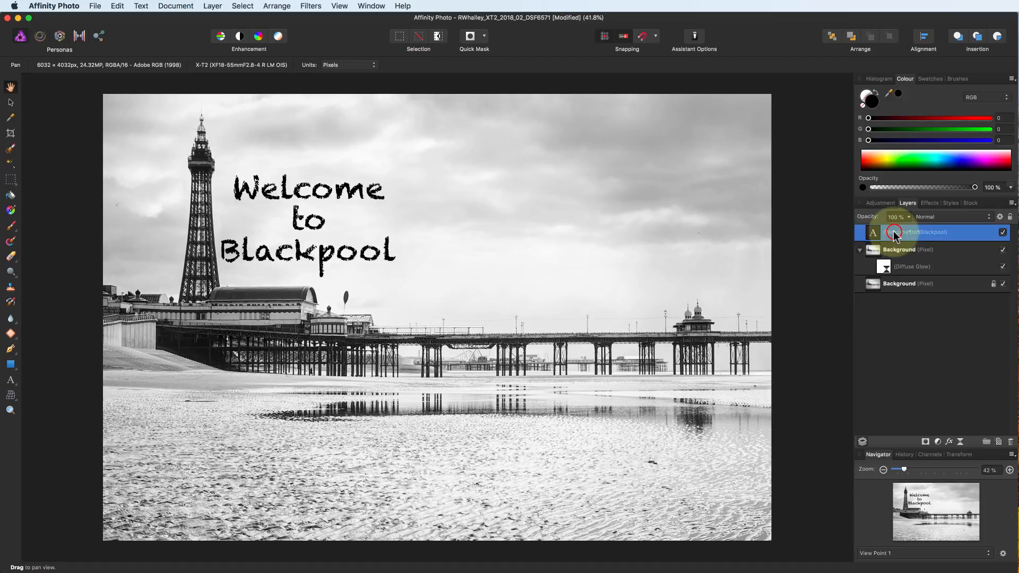
{"action": "left_click", "coordinate": [948, 442]}
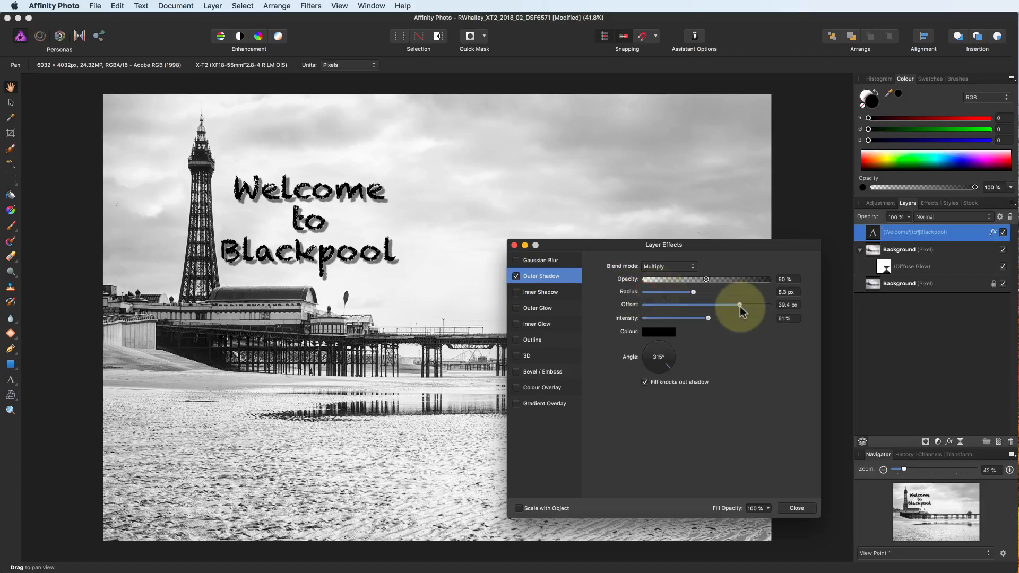
Raise the outer shadow offset to about 39.9 px and close Layer Effects.
{"action": "left_click_drag", "start_coordinate": [739, 305], "coordinate": [739, 305]}
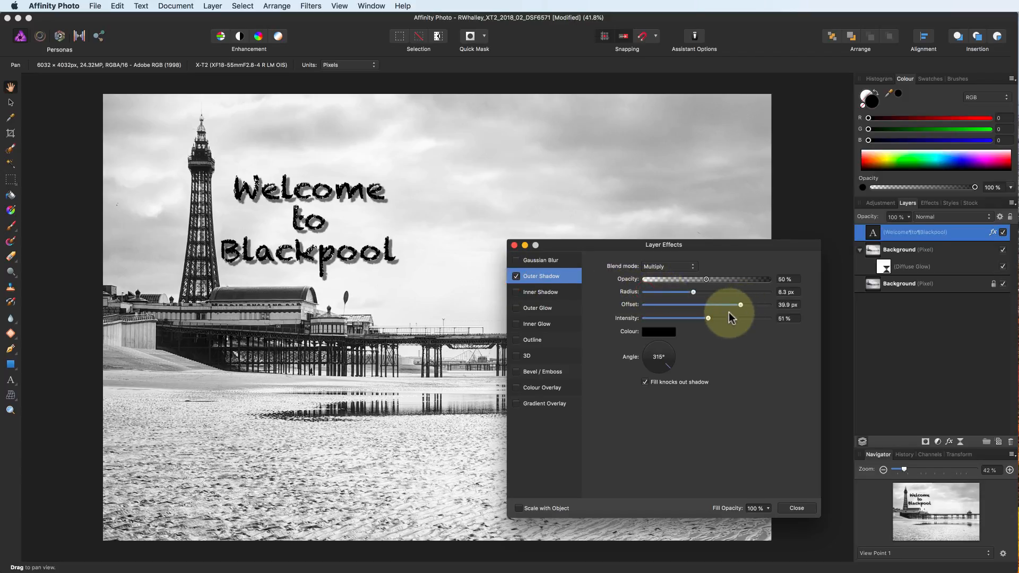
{"action": "left_click", "coordinate": [795, 508]}
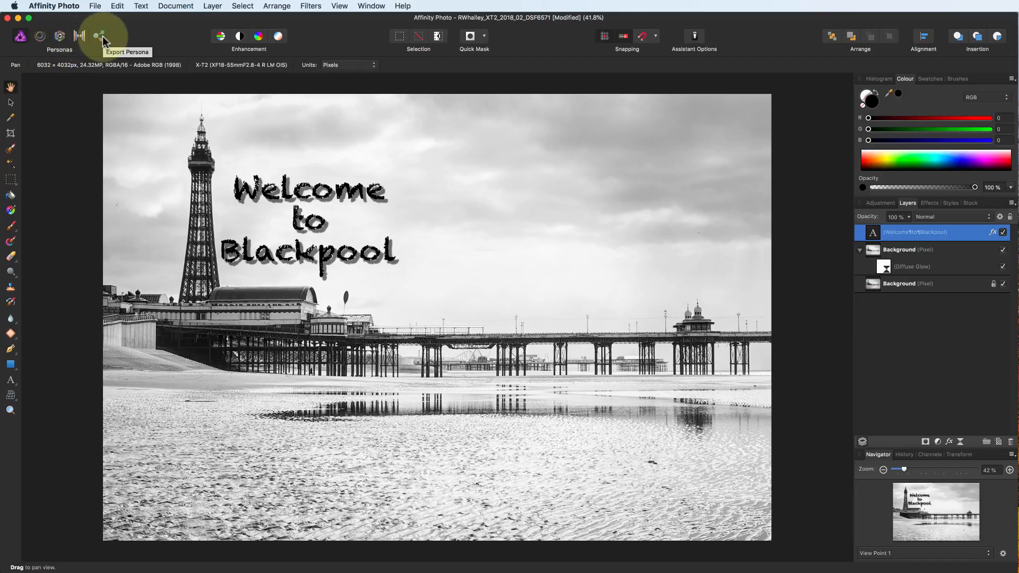
Enter the Export Persona, toggle the text layer, and choose the Internet Jpg preset.
{"action": "left_click", "coordinate": [98, 36]}
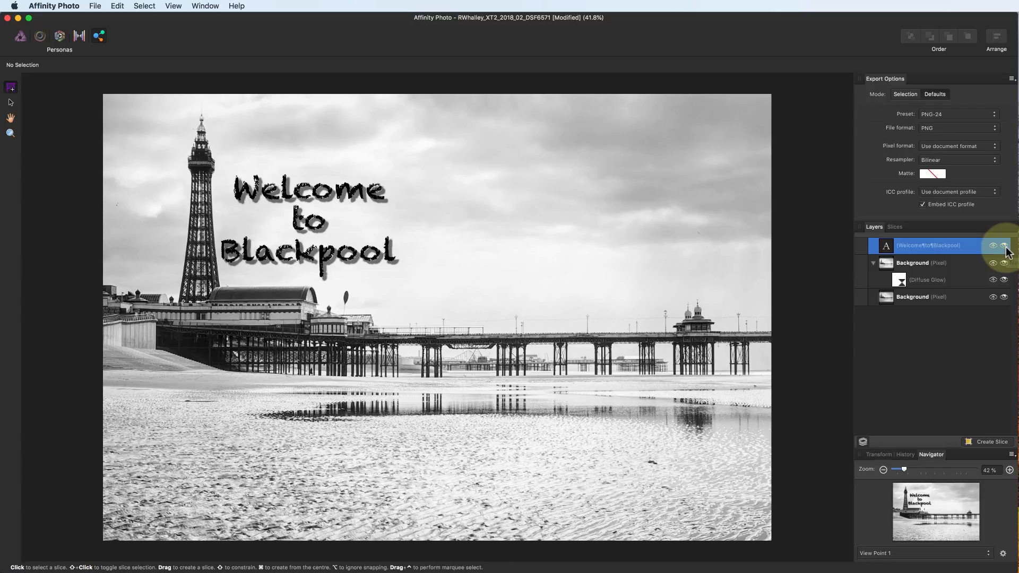
{"action": "left_click", "coordinate": [992, 245]}
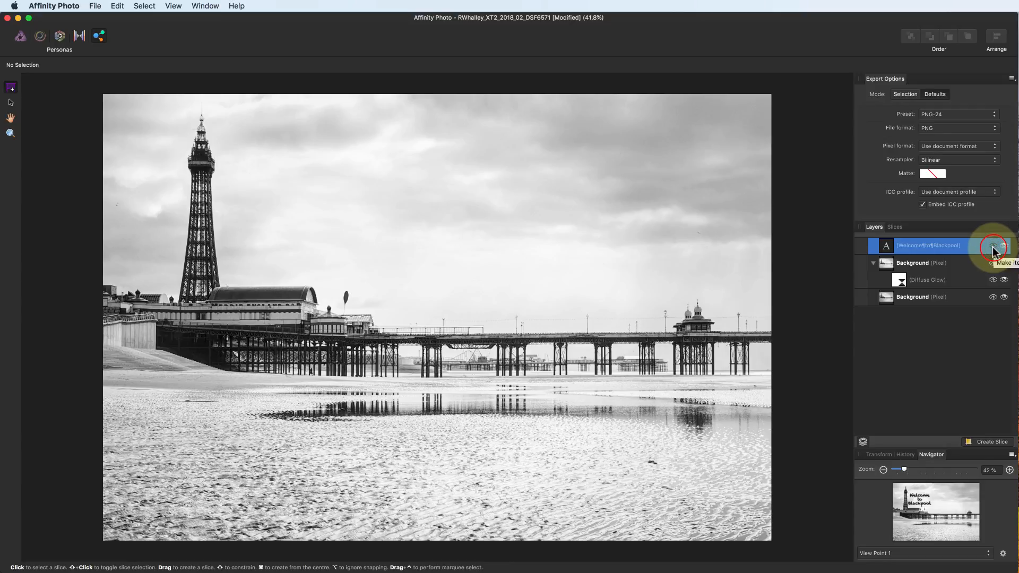
{"action": "left_click", "coordinate": [992, 245]}
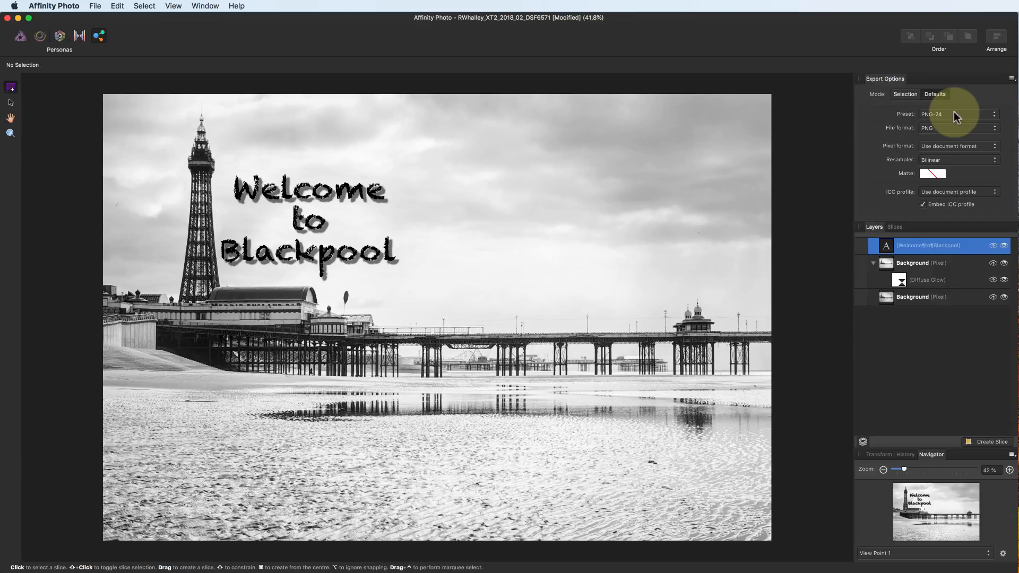
{"action": "left_click", "coordinate": [954, 114]}
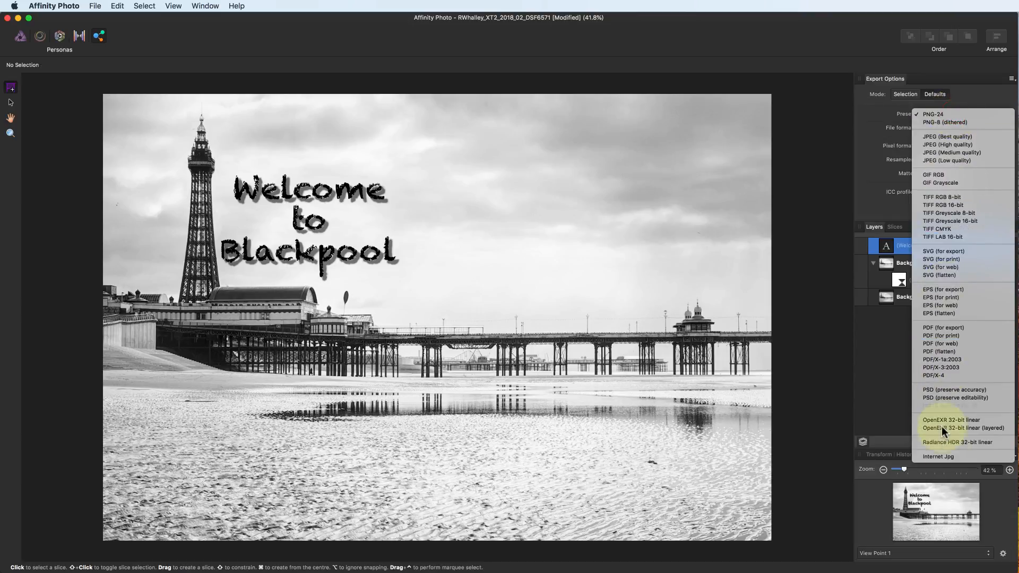
{"action": "left_click", "coordinate": [938, 456]}
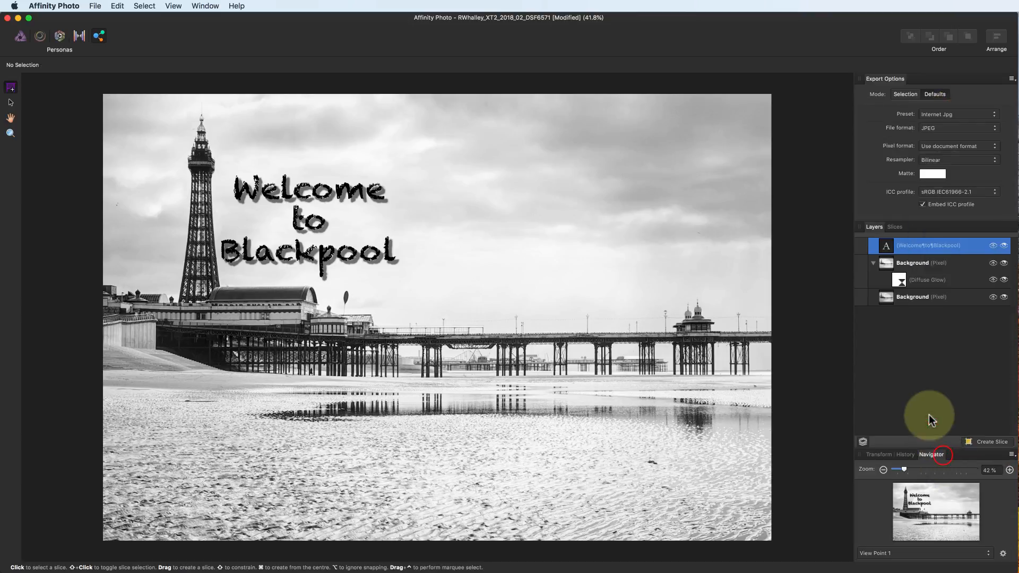
{"action": "mouse_move", "coordinate": [920, 380]}
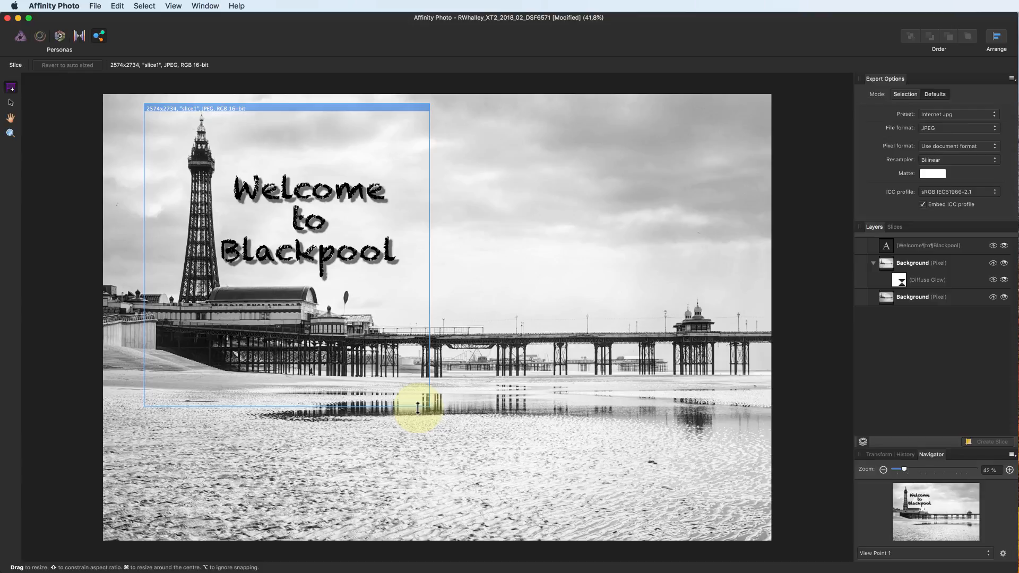
Resize the slice to 2905 × 2905 and position it over the tower and welcome text.
{"action": "left_click_drag", "start_coordinate": [418, 403], "coordinate": [418, 425]}
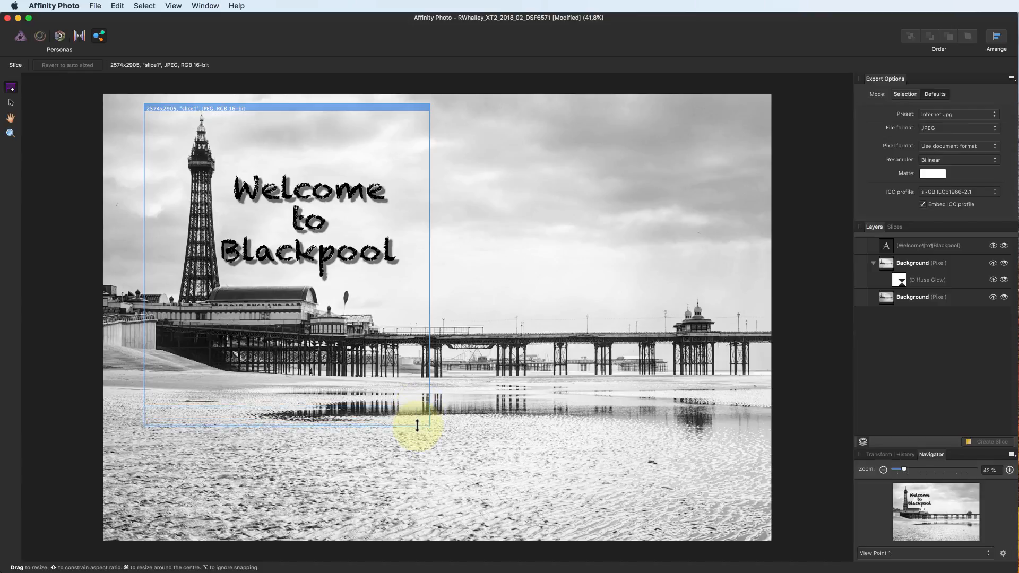
{"action": "left_click_drag", "start_coordinate": [418, 425], "coordinate": [431, 316]}
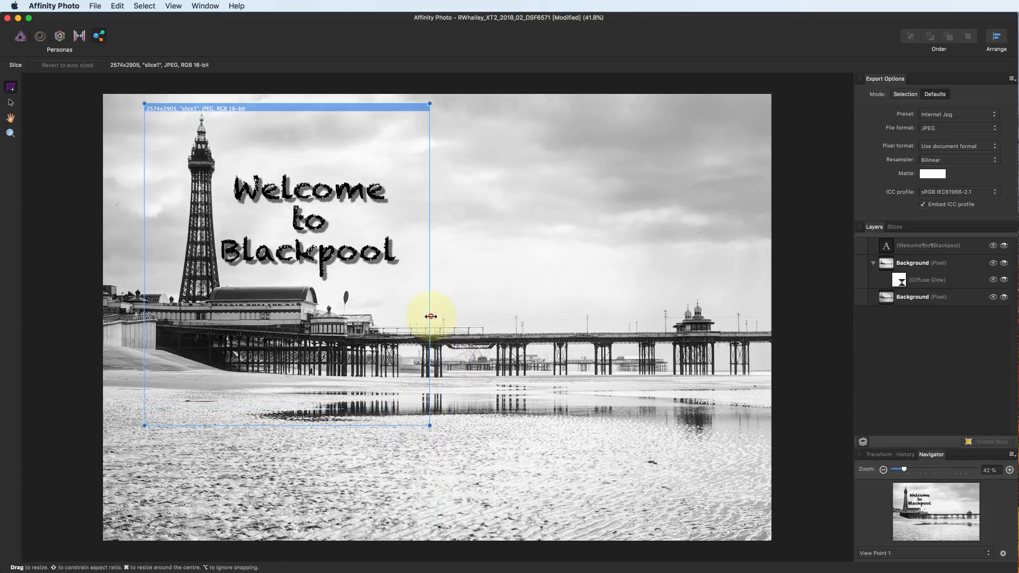
{"action": "left_click_drag", "start_coordinate": [429, 316], "coordinate": [452, 319]}
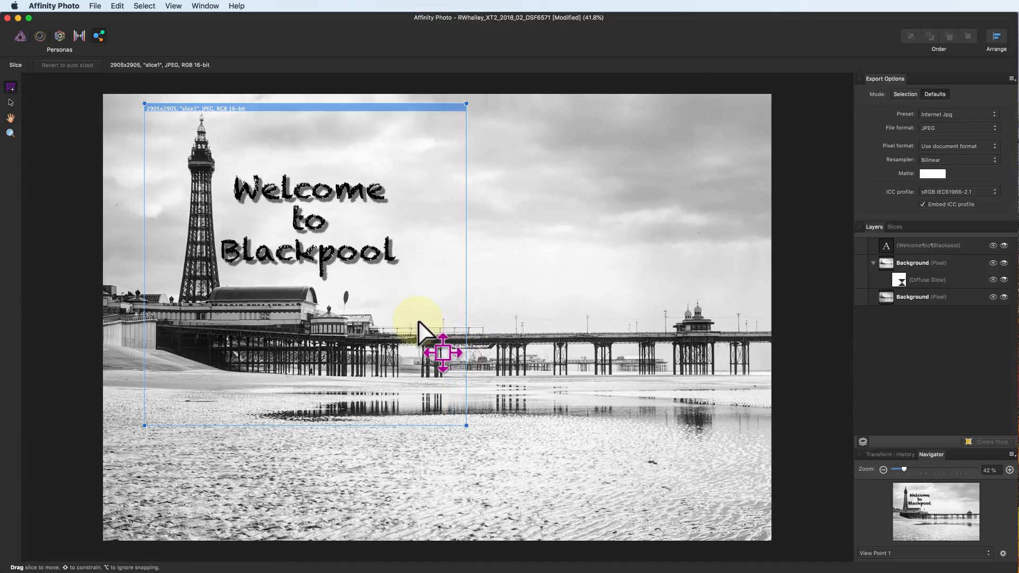
{"action": "left_click_drag", "start_coordinate": [444, 352], "coordinate": [434, 345]}
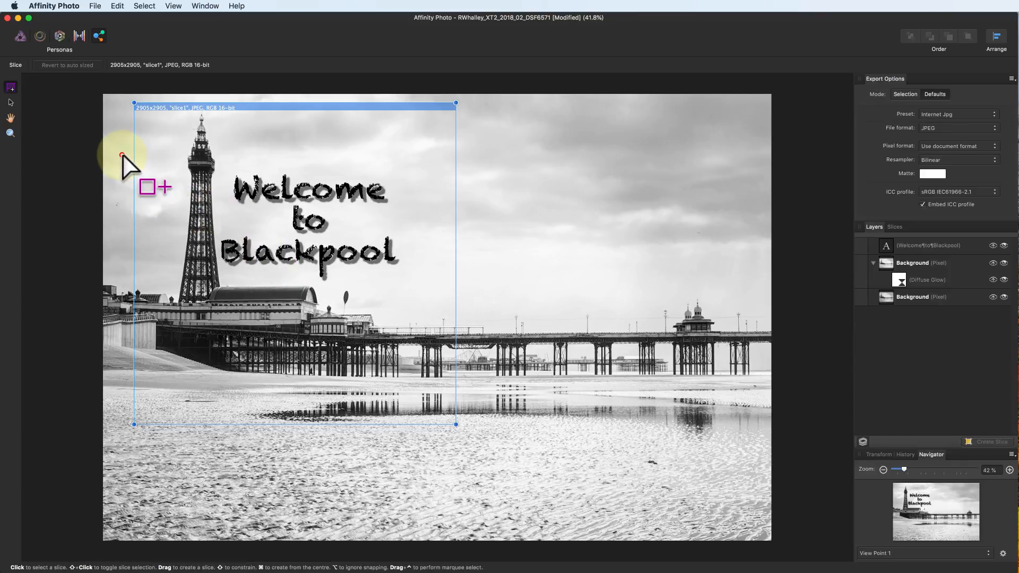
{"action": "left_click_drag", "start_coordinate": [121, 154], "coordinate": [748, 439]}
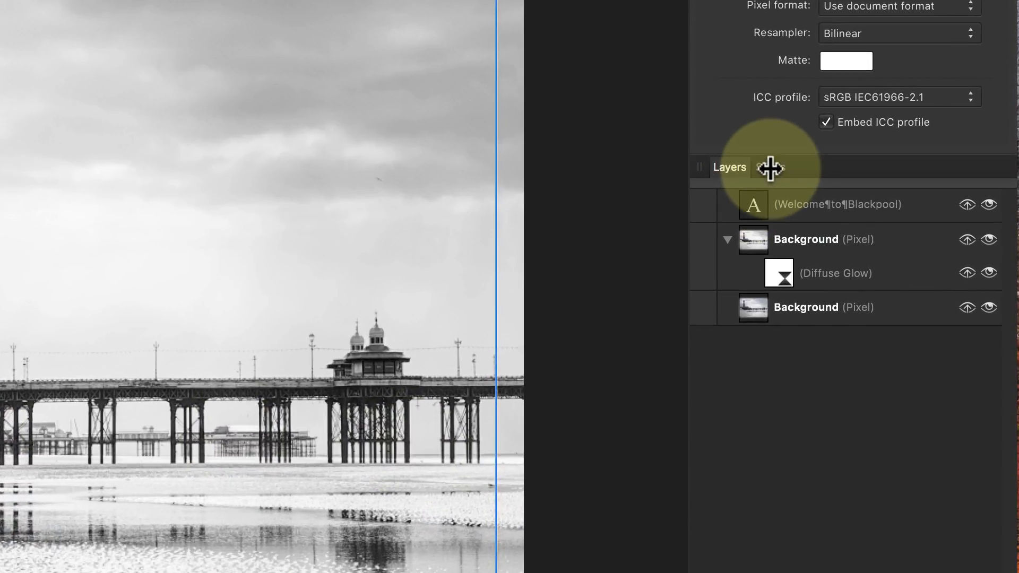
In the Slices panel, rename the second slice to Panoramic.
{"action": "left_click", "coordinate": [770, 166]}
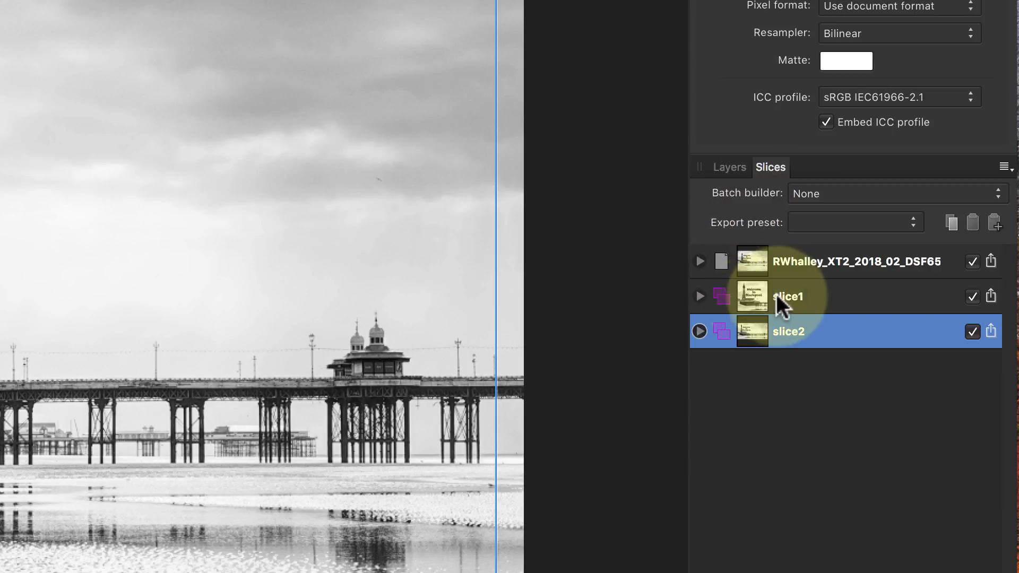
{"action": "left_click", "coordinate": [788, 296]}
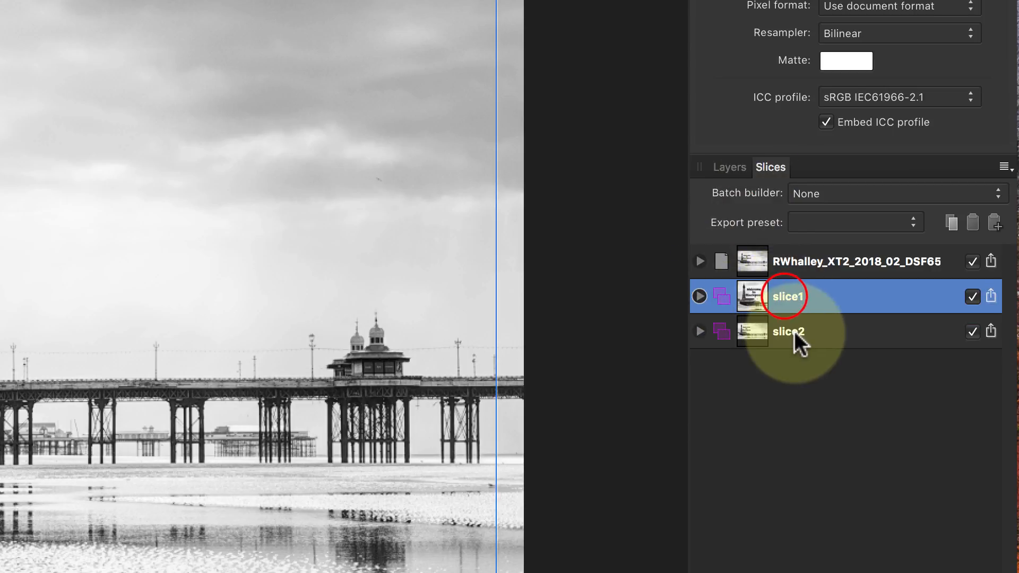
{"action": "left_click", "coordinate": [787, 331]}
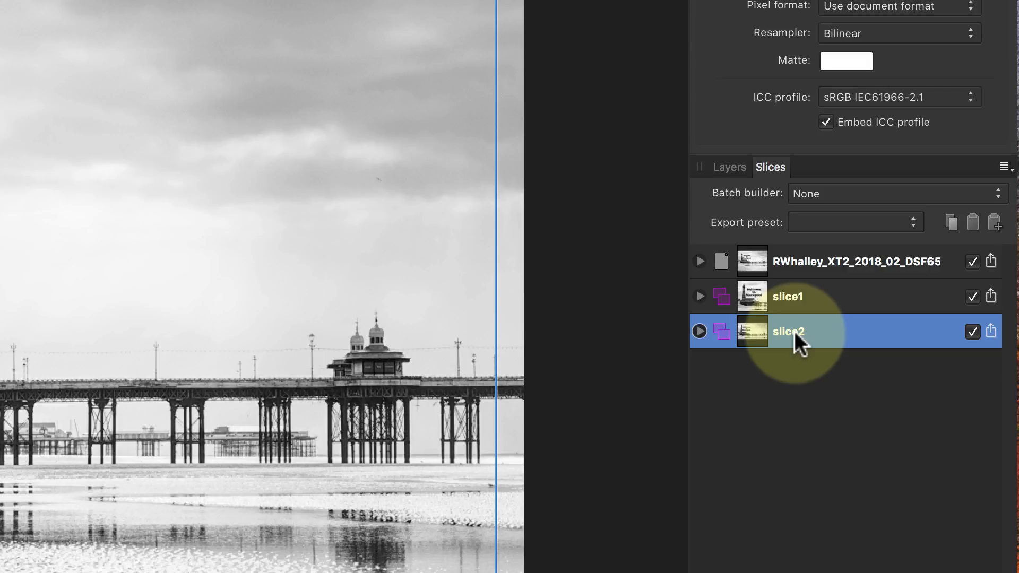
{"action": "double_click", "coordinate": [788, 331]}
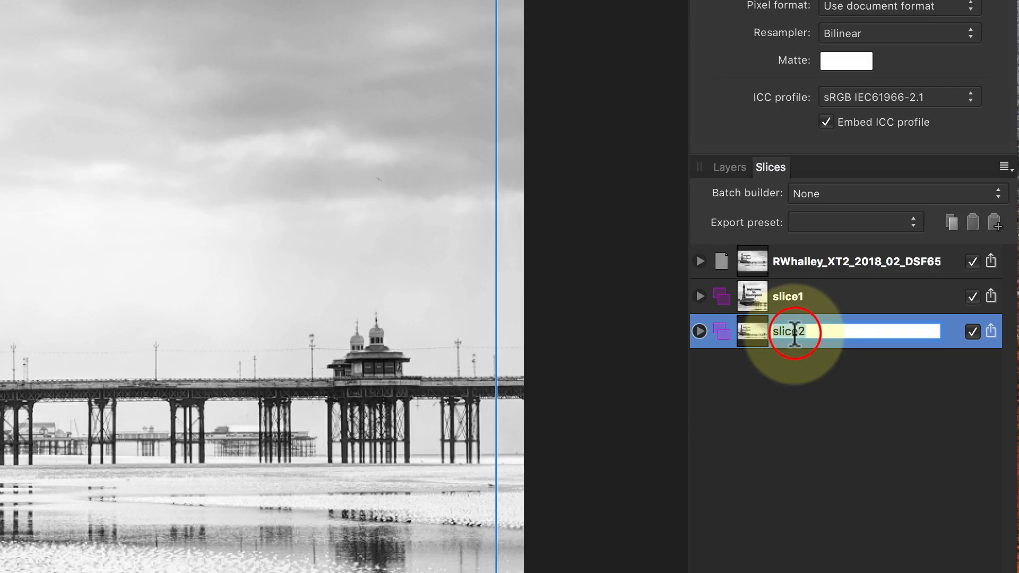
{"action": "type", "text": "Panor"}
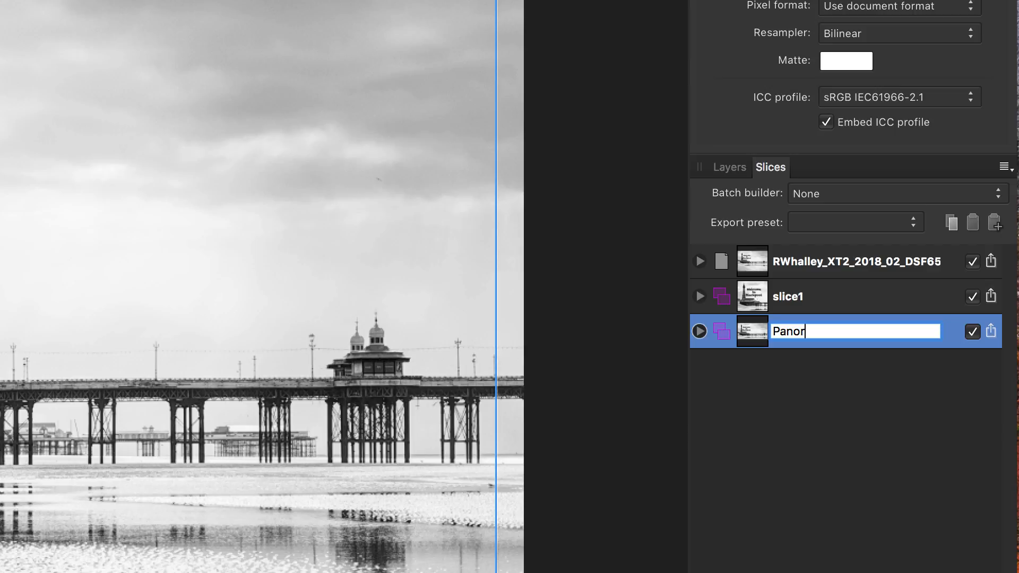
{"action": "left_click", "coordinate": [796, 296]}
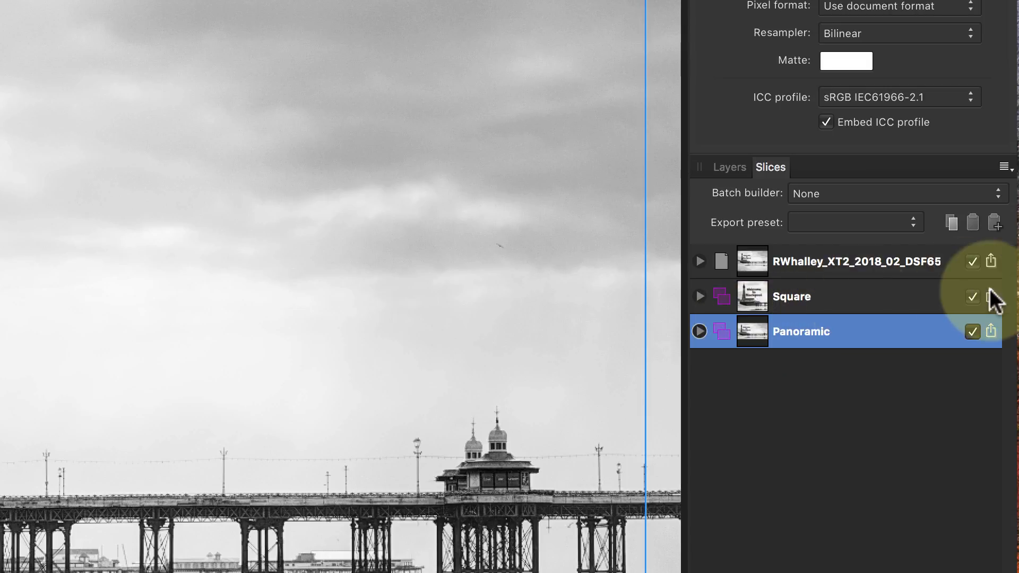
Export the Square slice on its own as Square.jpg.
{"action": "left_click", "coordinate": [991, 296]}
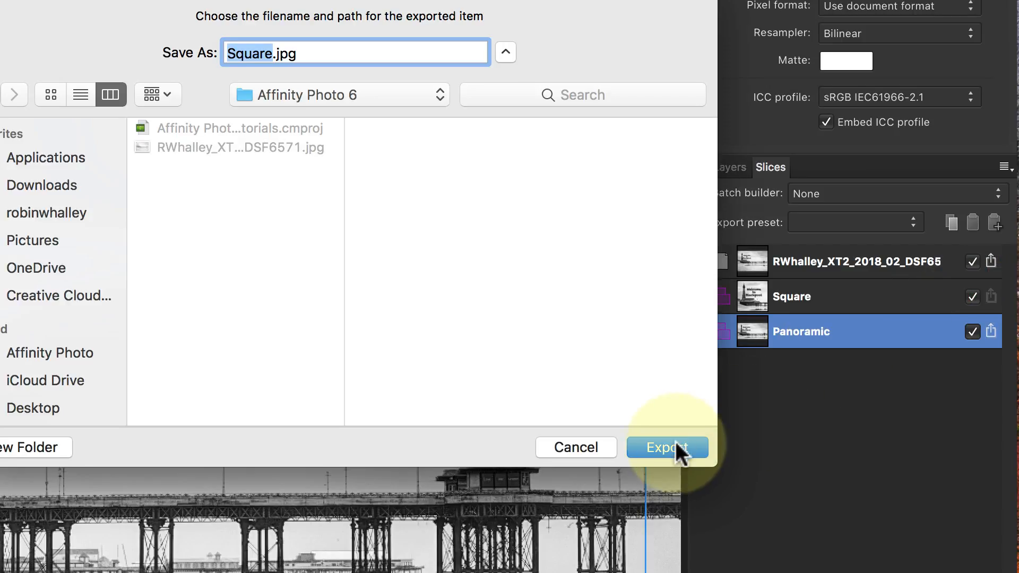
{"action": "left_click", "coordinate": [665, 447]}
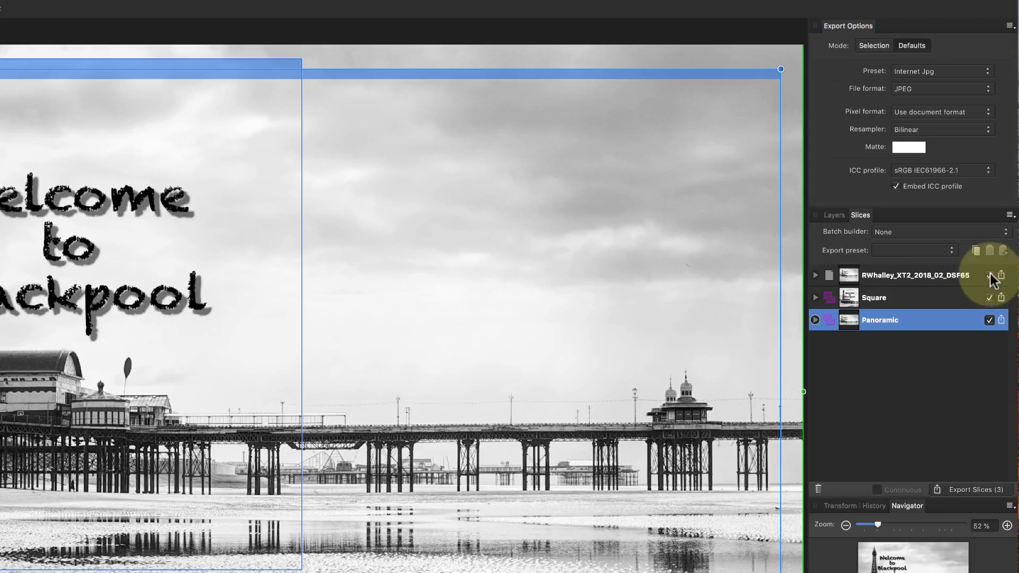
Untick the document slice and export the ticked slices into the Affinity Photo 6 folder.
{"action": "left_click", "coordinate": [989, 275]}
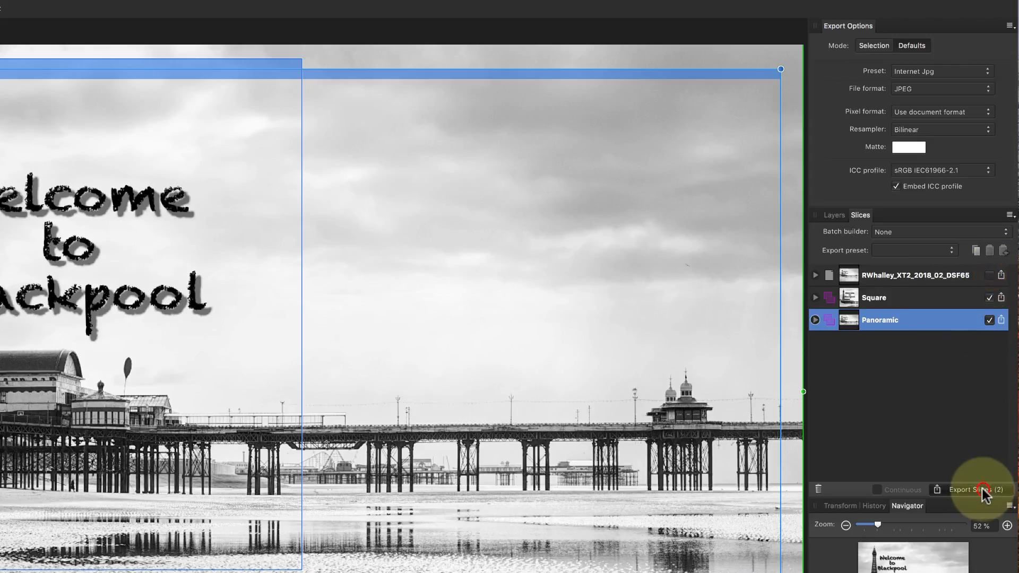
{"action": "left_click", "coordinate": [974, 490]}
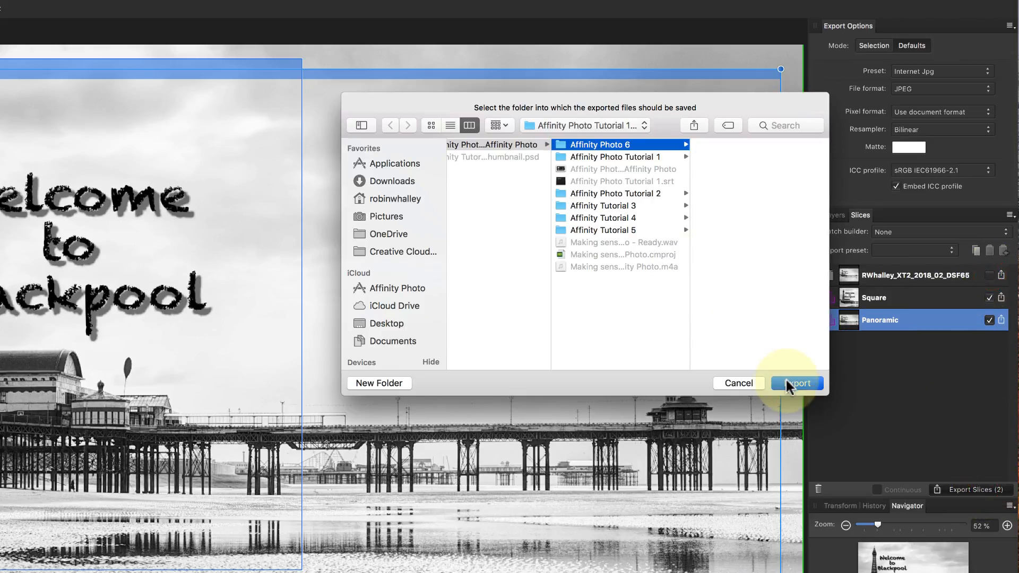
{"action": "left_click", "coordinate": [797, 383]}
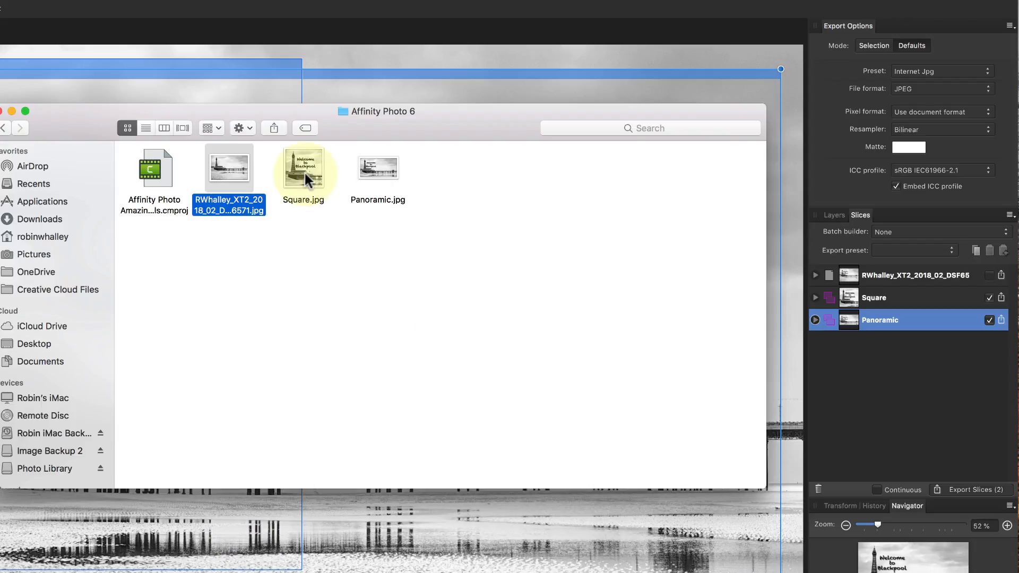
{"action": "left_click", "coordinate": [378, 166]}
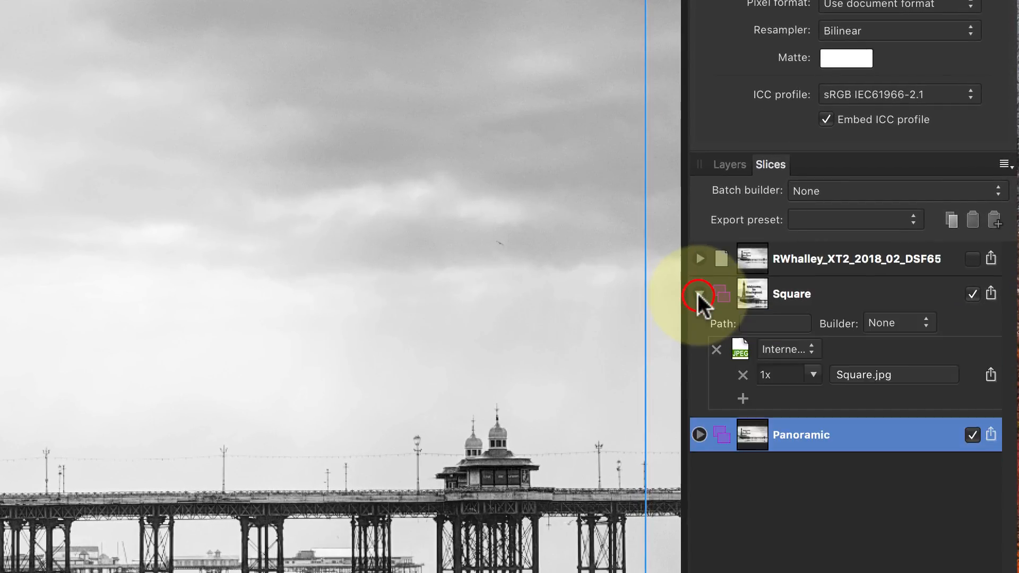
Add a second export size row to the Square slice scaled to 100w.
{"action": "left_click", "coordinate": [699, 294]}
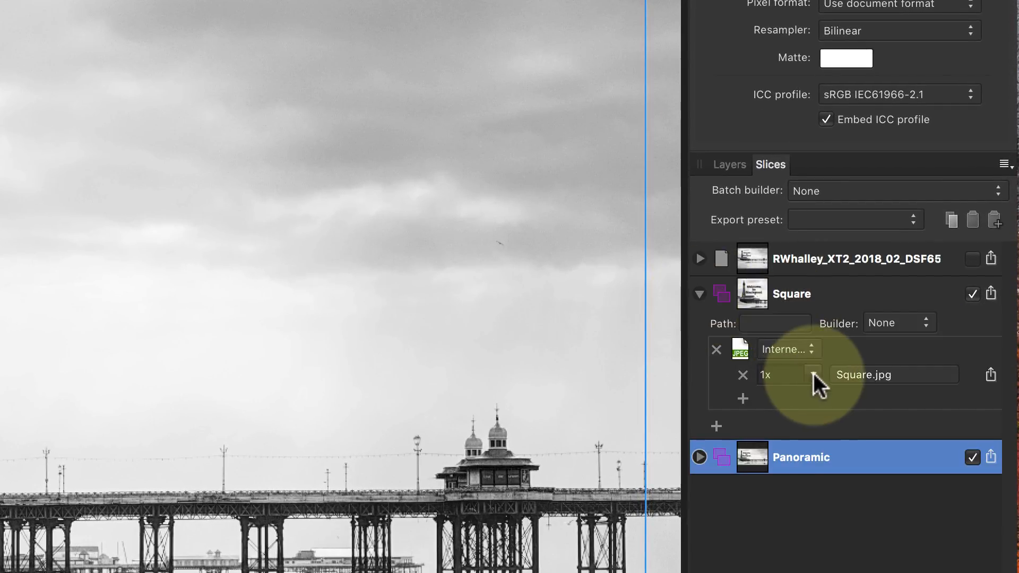
{"action": "left_click", "coordinate": [812, 374]}
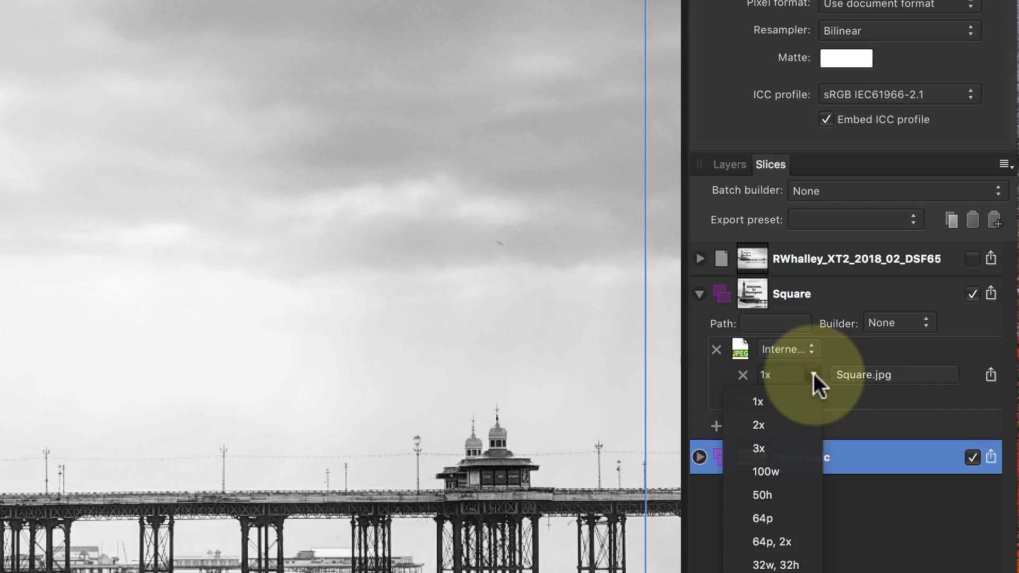
{"action": "left_click", "coordinate": [758, 401]}
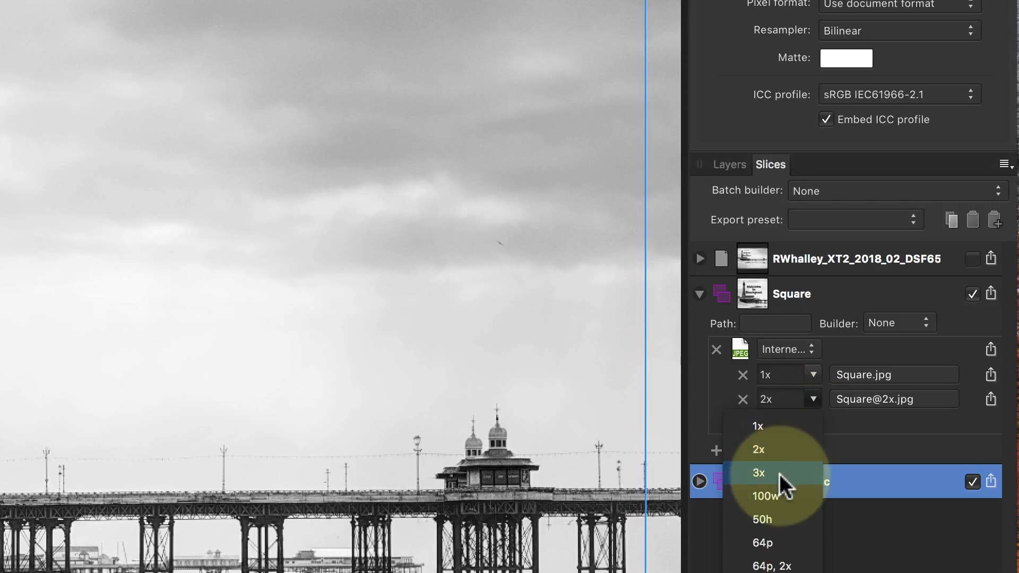
{"action": "mouse_move", "coordinate": [774, 496]}
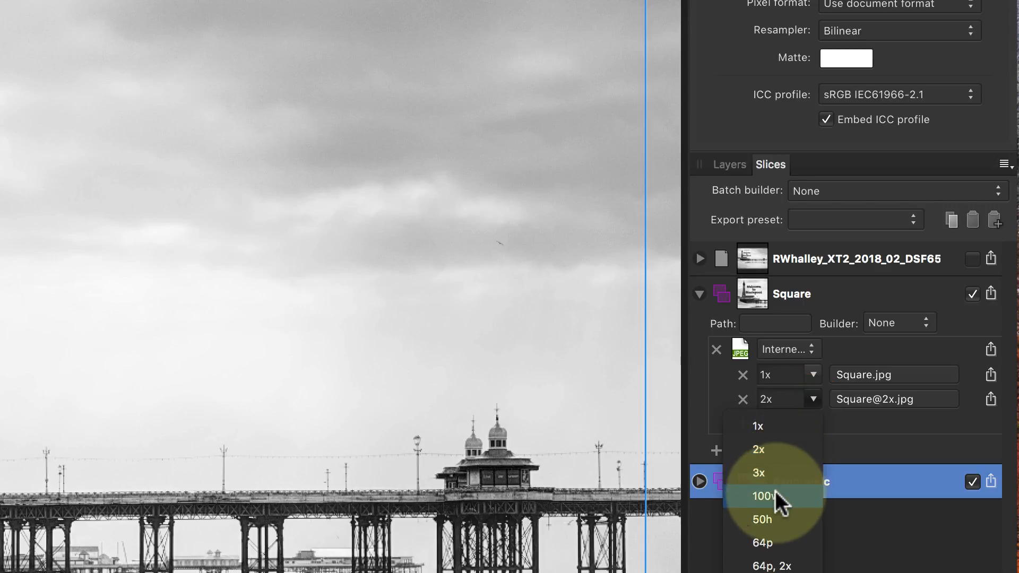
{"action": "left_click", "coordinate": [762, 495]}
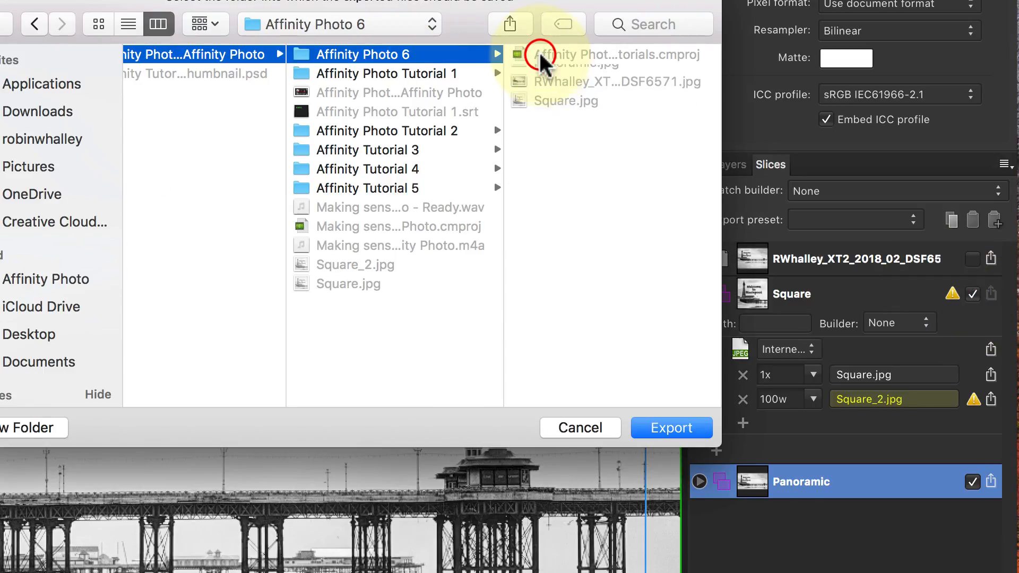
Export the slices overwriting Square.jpg, then view Square.jpg and Square_2.jpg from Finder.
{"action": "left_click", "coordinate": [670, 427]}
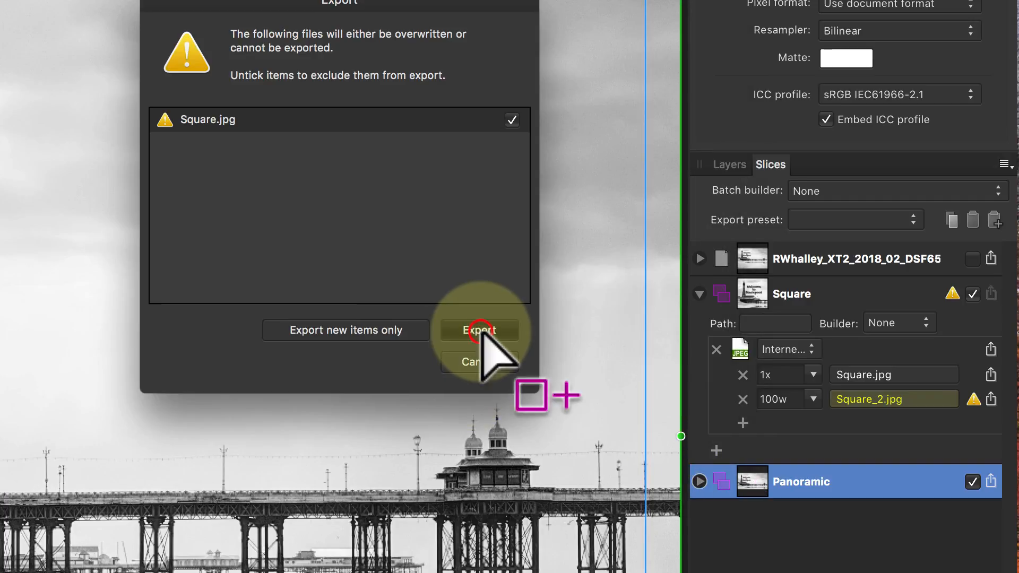
{"action": "left_click", "coordinate": [478, 330]}
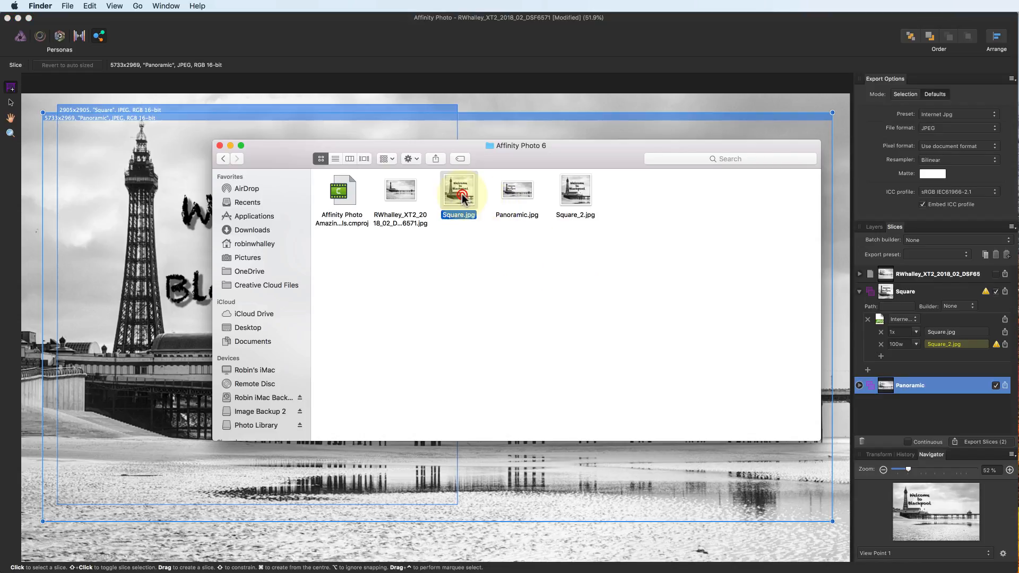
{"action": "double_click", "coordinate": [458, 189]}
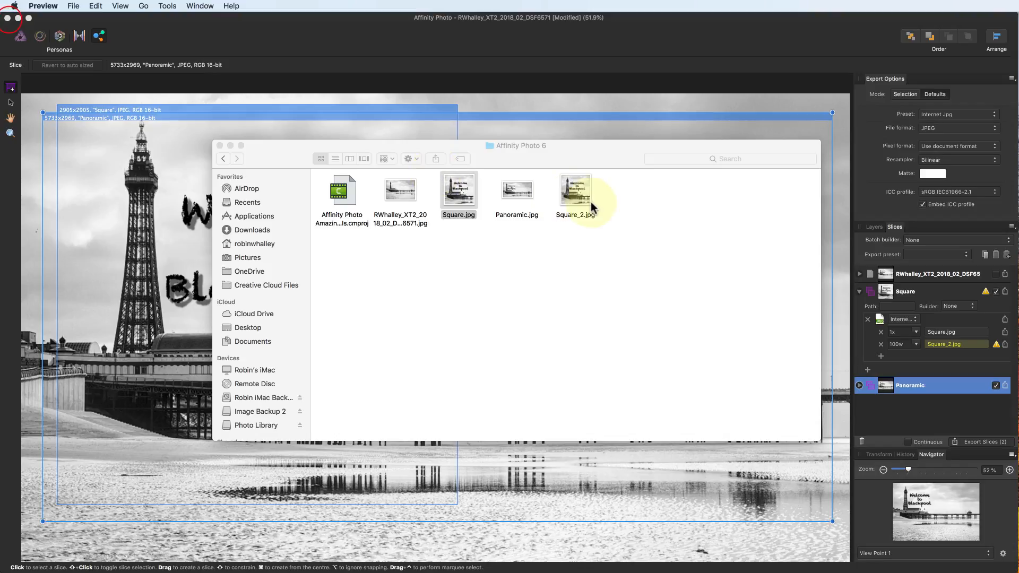
{"action": "double_click", "coordinate": [574, 191]}
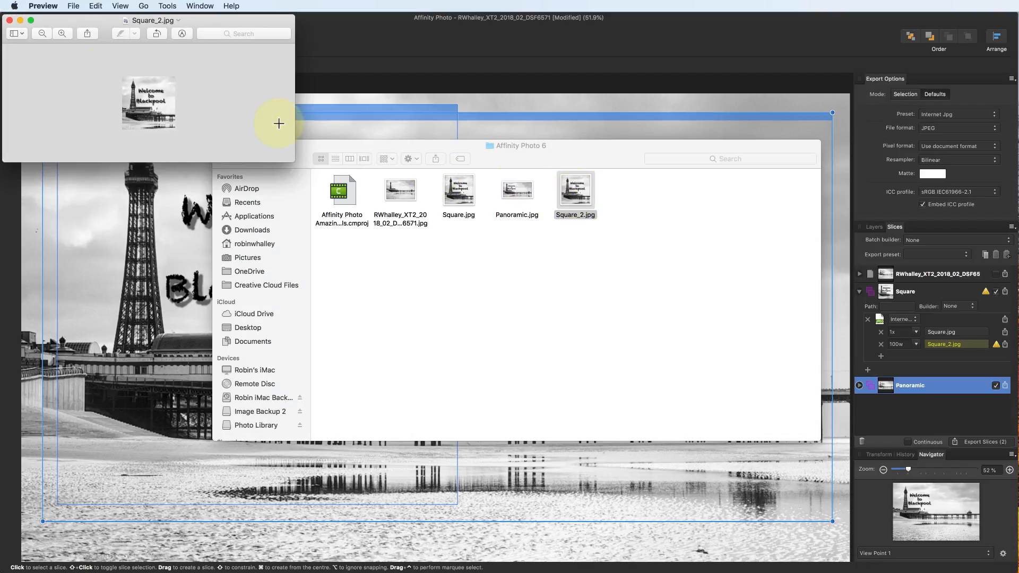